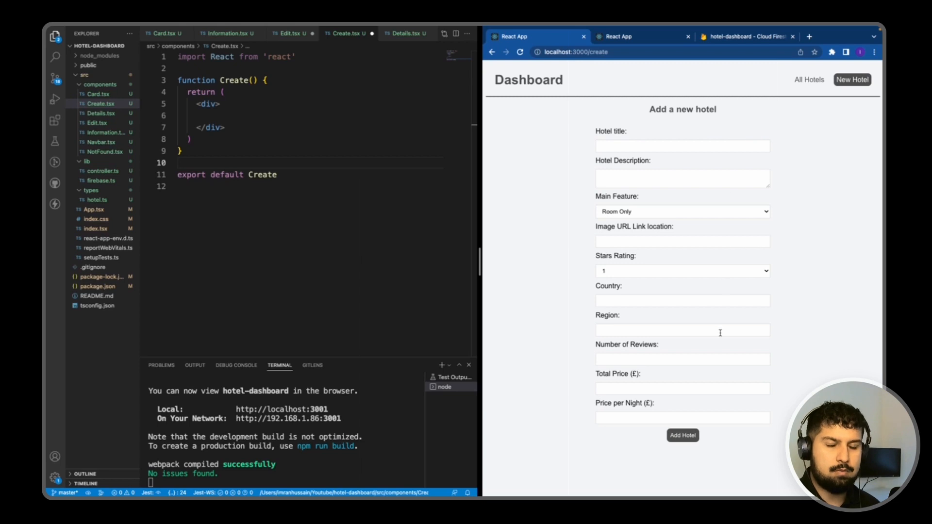
{"action": "mouse_move", "coordinate": [674, 451]}
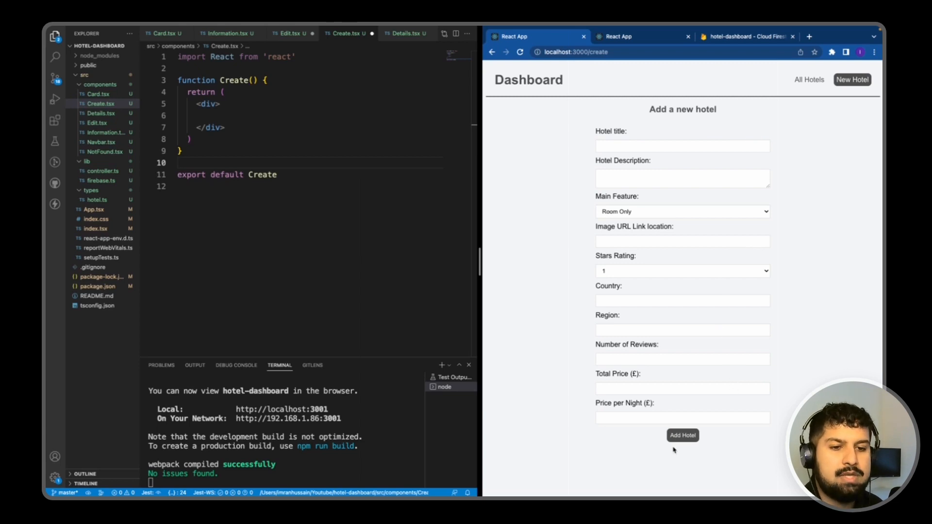
{"action": "mouse_move", "coordinate": [663, 466]}
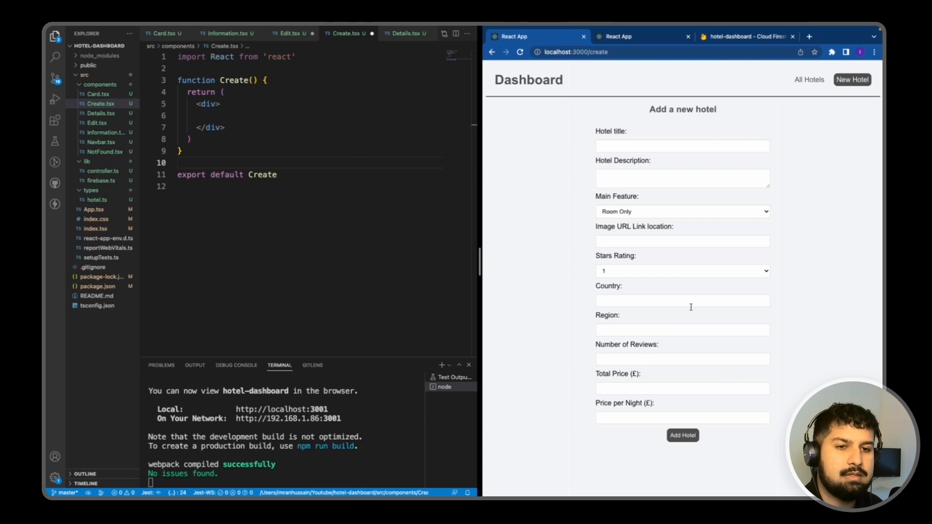
{"action": "mouse_move", "coordinate": [709, 268]}
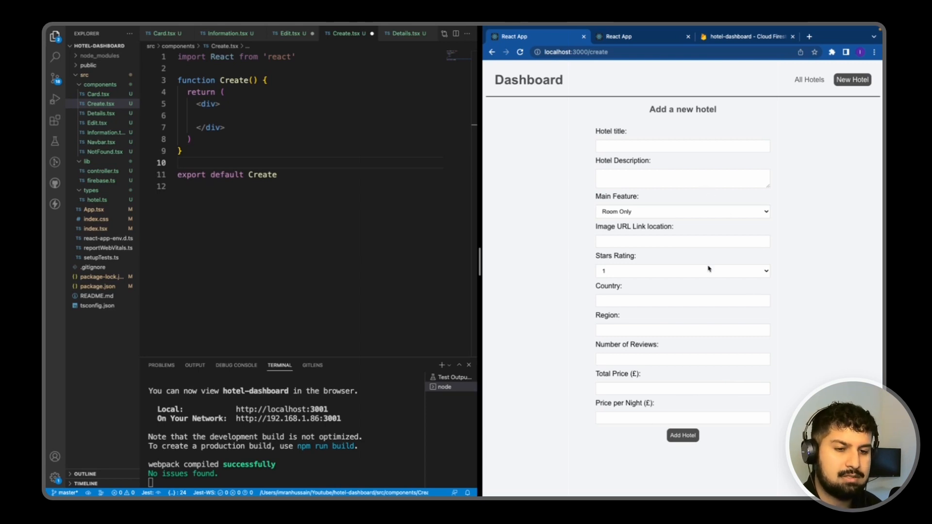
Step: Submit the empty form to see the Hotel title required warning, then return to the app being built
{"action": "left_click", "coordinate": [683, 435]}
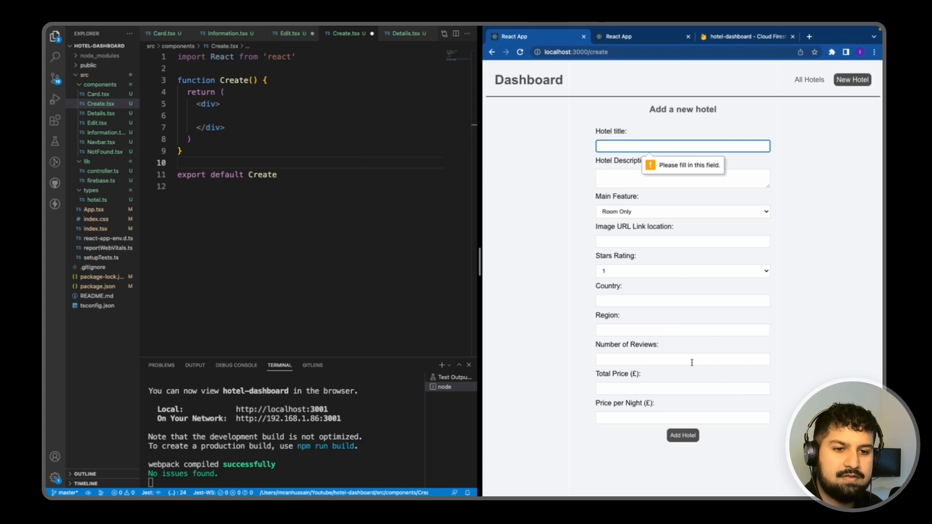
{"action": "mouse_move", "coordinate": [594, 216]}
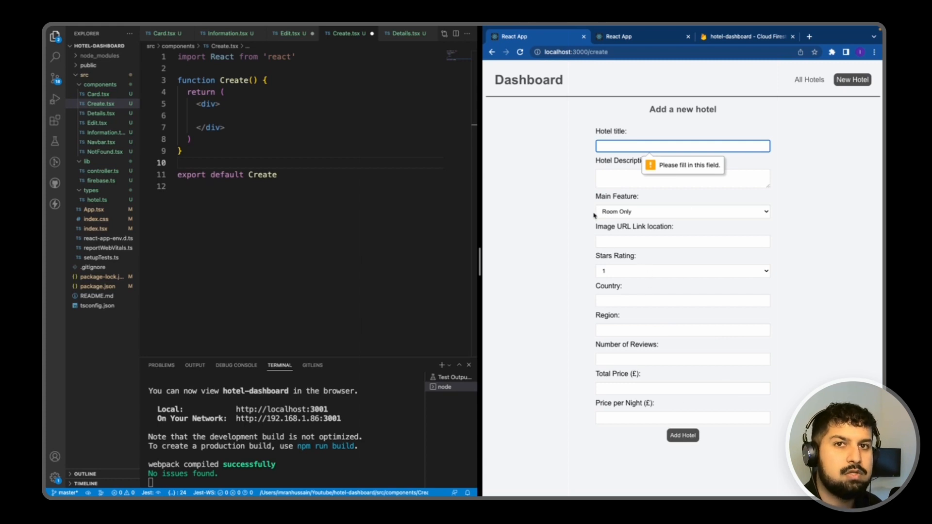
{"action": "left_click", "coordinate": [642, 37]}
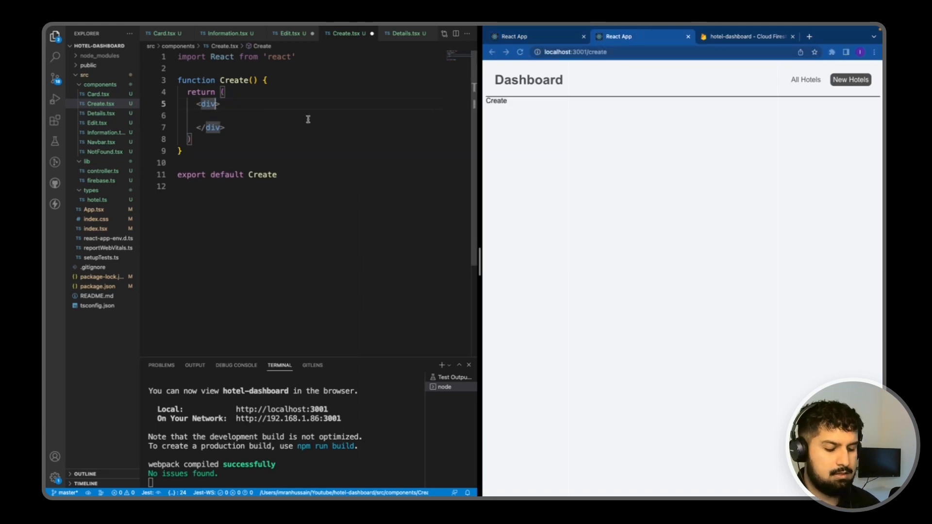
Step: Add className="create" to the wrapper div and an 'Add a new hotel' h2 heading
{"action": "type", "text": "className='create"}
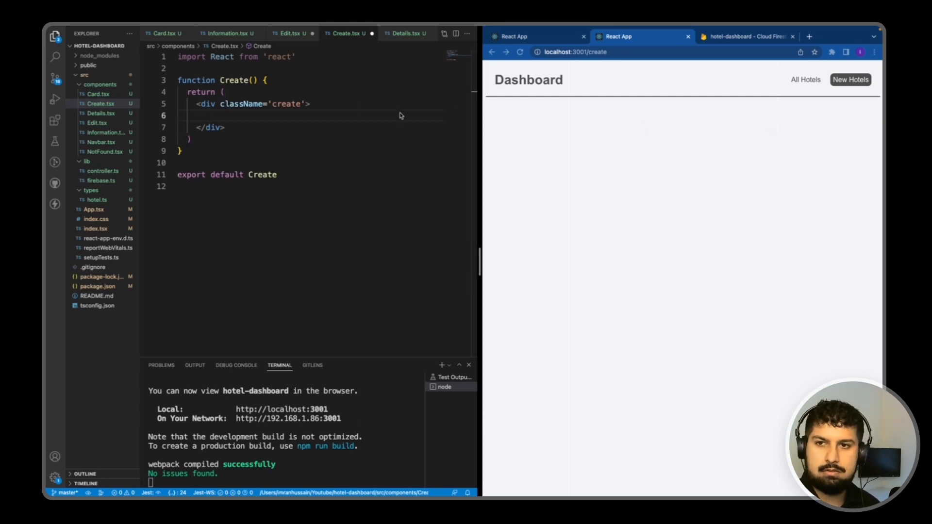
{"action": "type", "text": "<h2>Add a new hotel</h2>"}
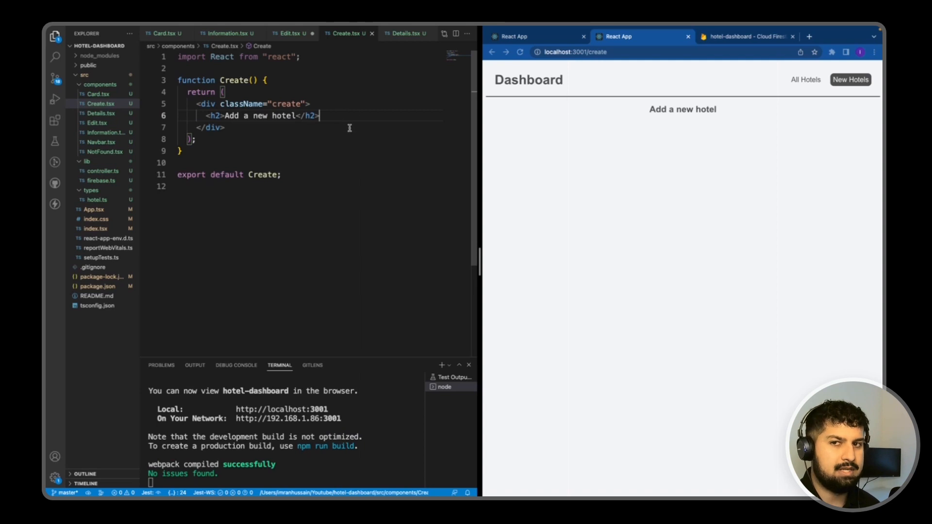
{"action": "mouse_move", "coordinate": [833, 129]}
{"action": "type", "text": "<form action=\"\"></form>"}
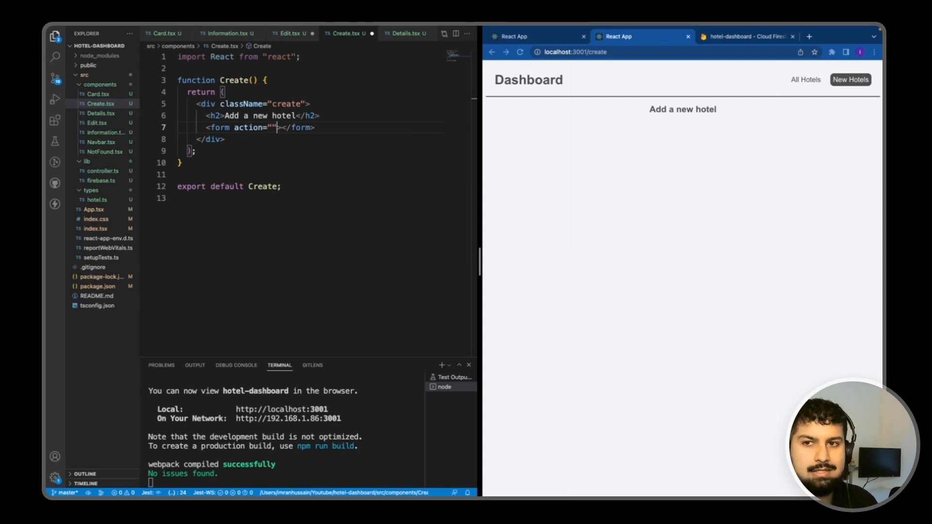
Step: Wire the form's onSubmit to call addNewHotel(e)
{"action": "type", "text": "a"}
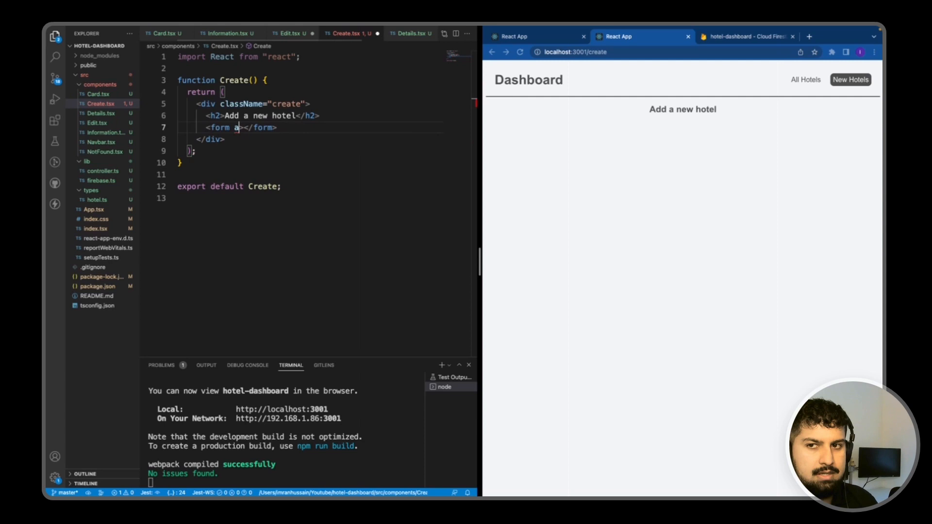
{"action": "type", "text": "nS"}
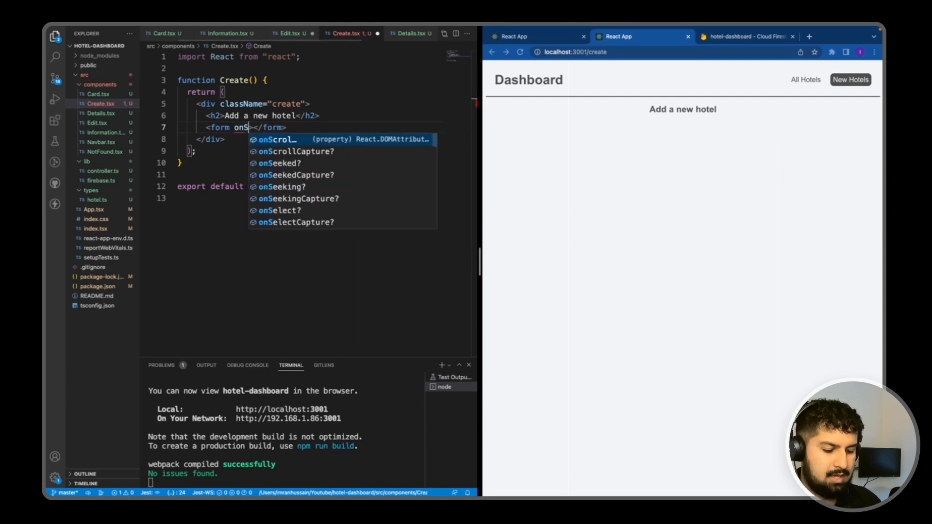
{"action": "type", "text": "umit"}
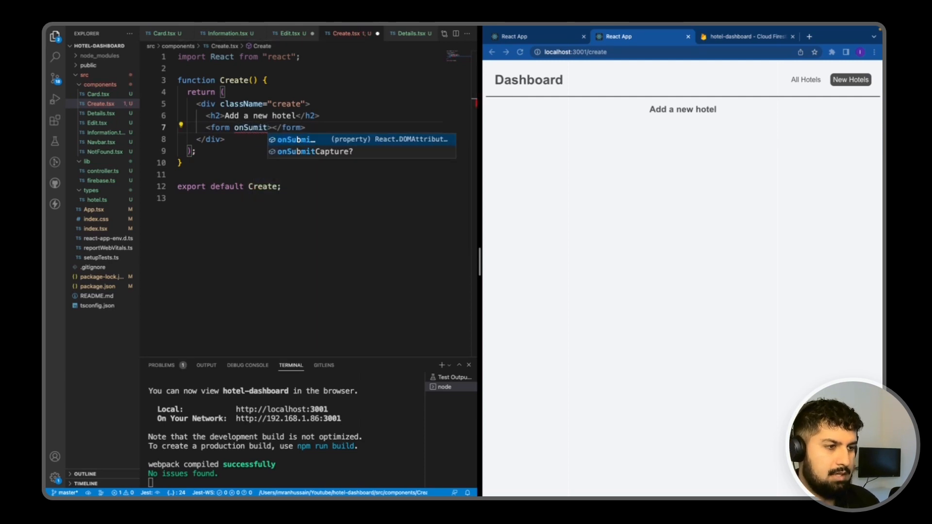
{"action": "type", "text": "={}"}
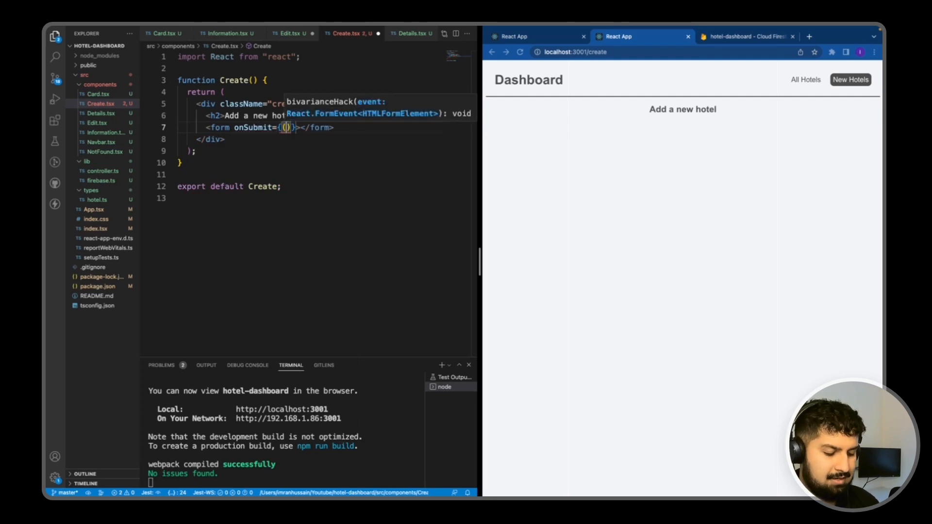
{"action": "type", "text": "(e) =>"}
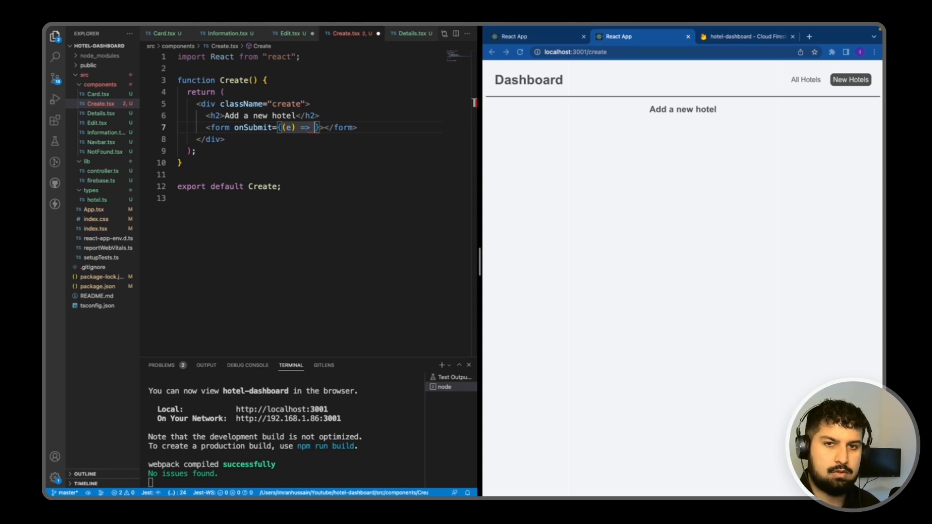
{"action": "type", "text": "a"}
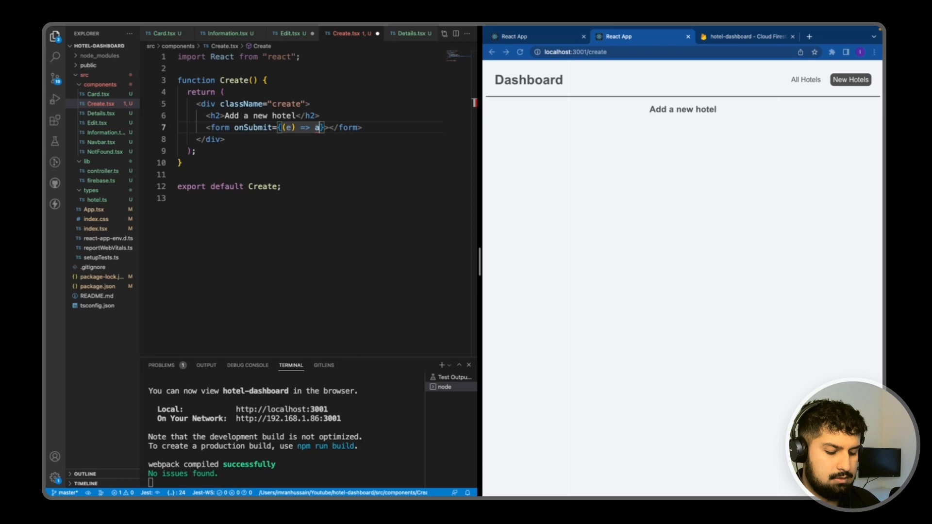
{"action": "type", "text": "ddNewHotel()"}
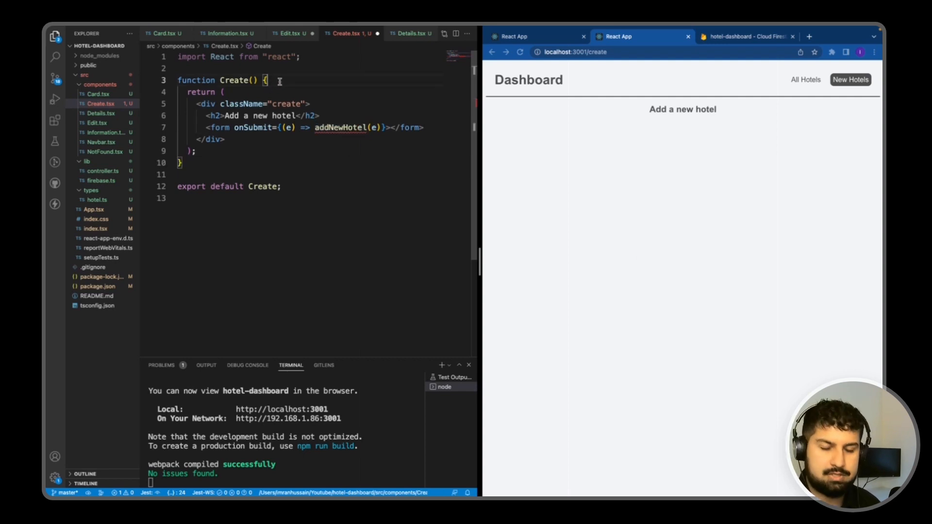
Step: Define addNewHotel logging 'successfully added a new hotel' to the console
{"action": "type", "text": "const"}
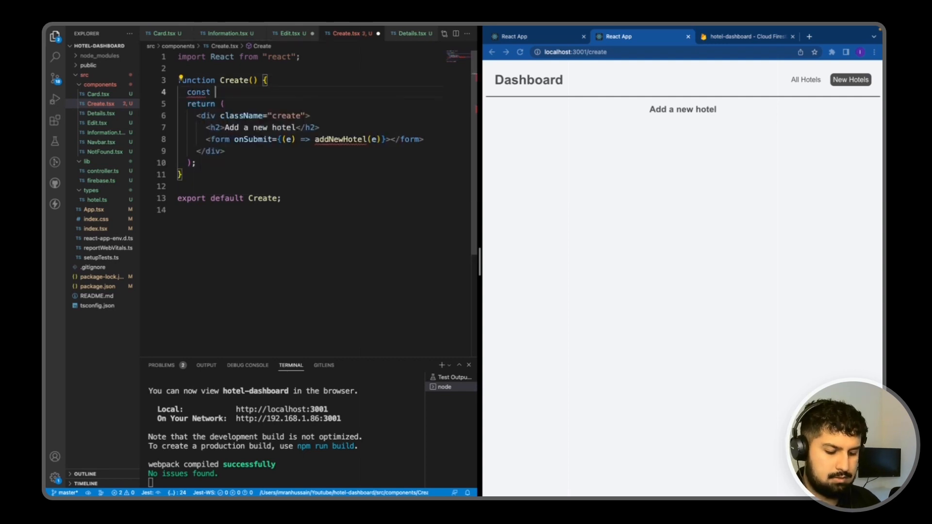
{"action": "type", "text": "addNewHotel ="}
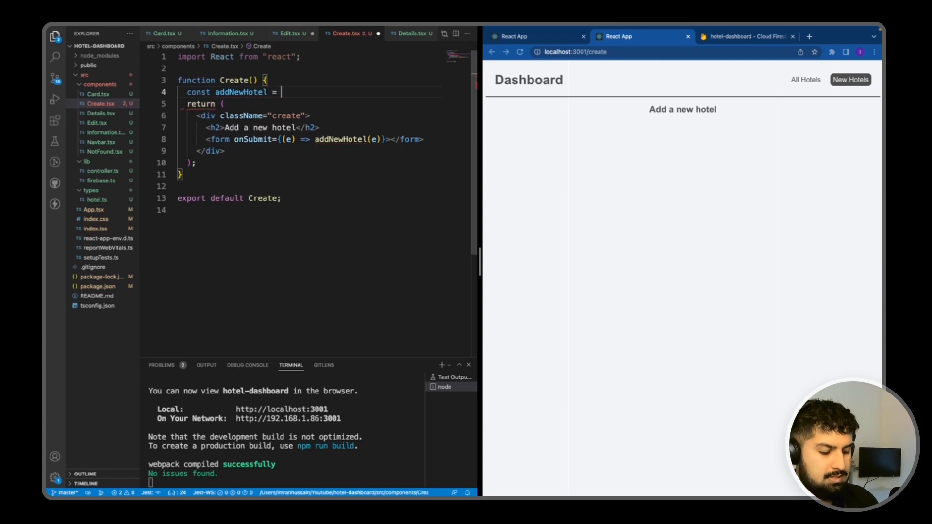
{"action": "type", "text": "() => {"}
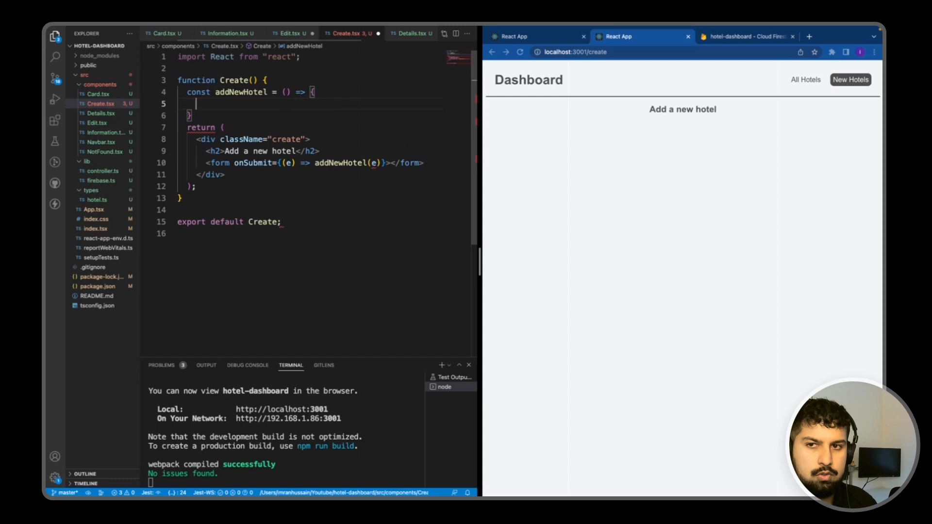
{"action": "type", "text": "console.log()"}
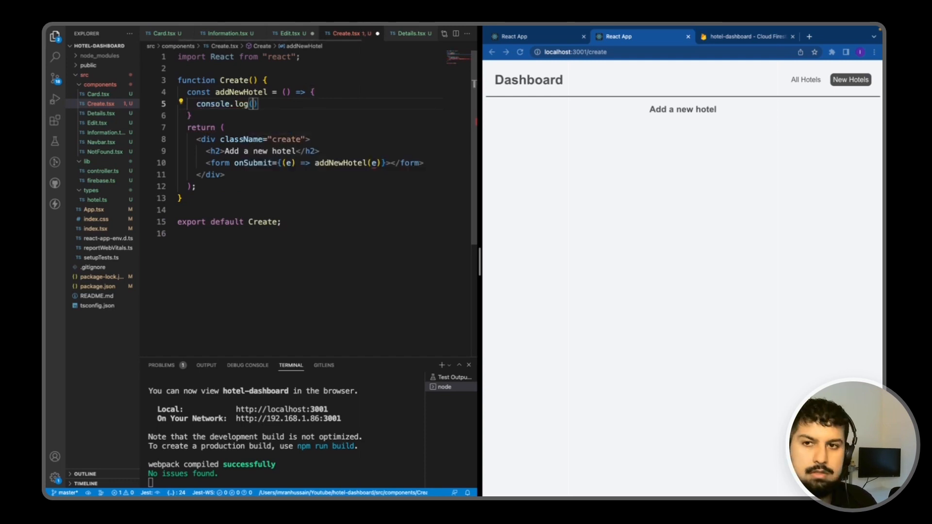
{"action": "type", "text": "'success'"}
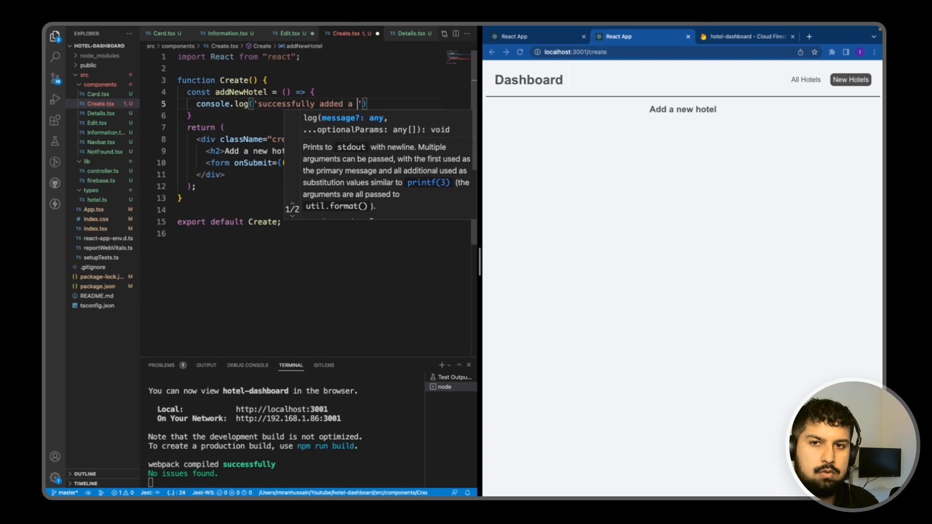
{"action": "type", "text": "new hotel"}
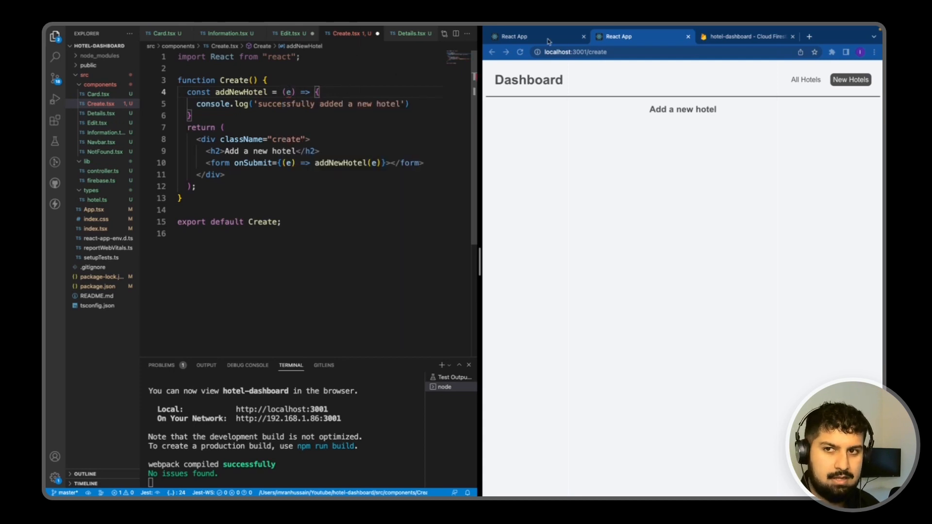
Step: Call e.preventDefault() and type e as React.FormEvent<HTMLFormElement> in addNewHotel
{"action": "type", "text": "e.pr"}
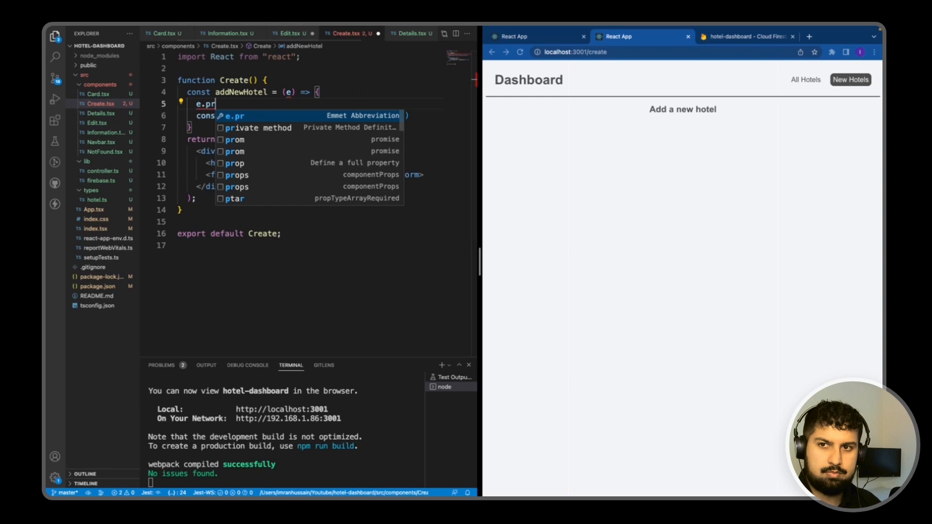
{"action": "type", "text": "eventDefault();"}
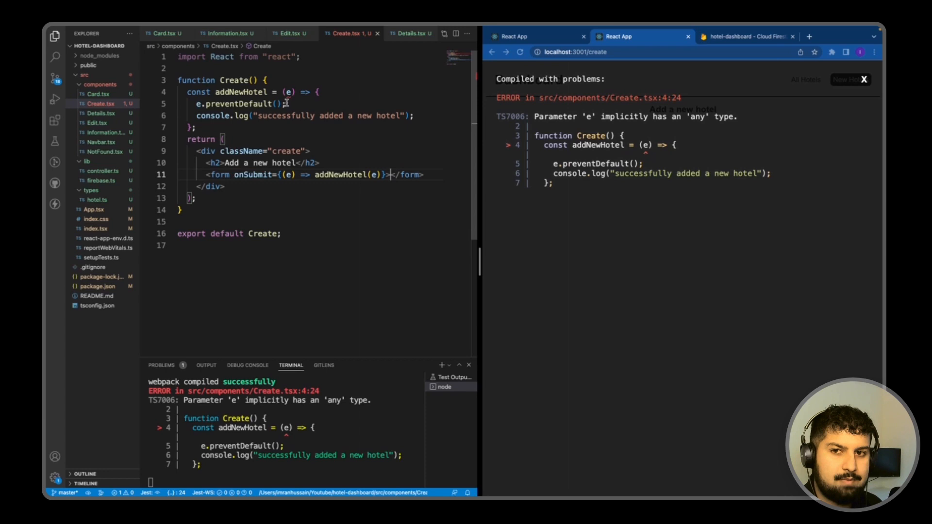
{"action": "mouse_move", "coordinate": [287, 175]}
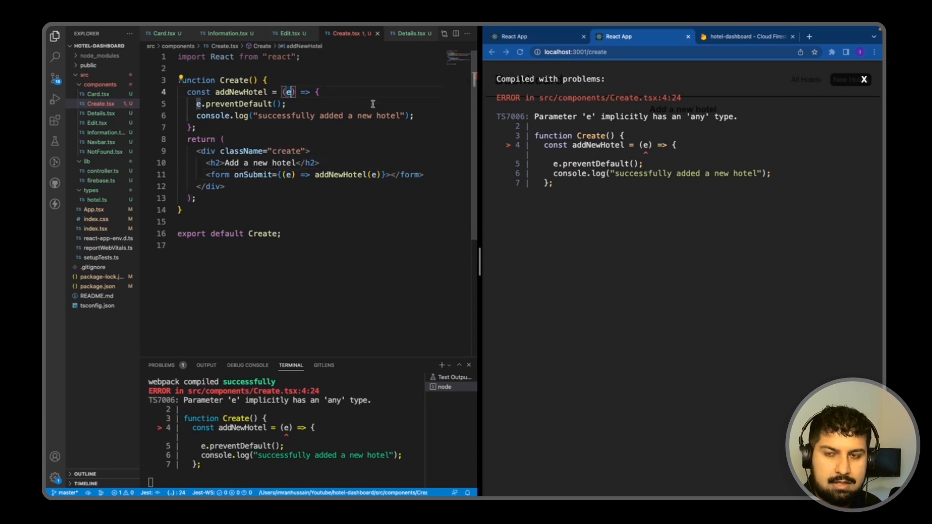
{"action": "type", "text": ": React.FormEvent<HTMLFormElement>"}
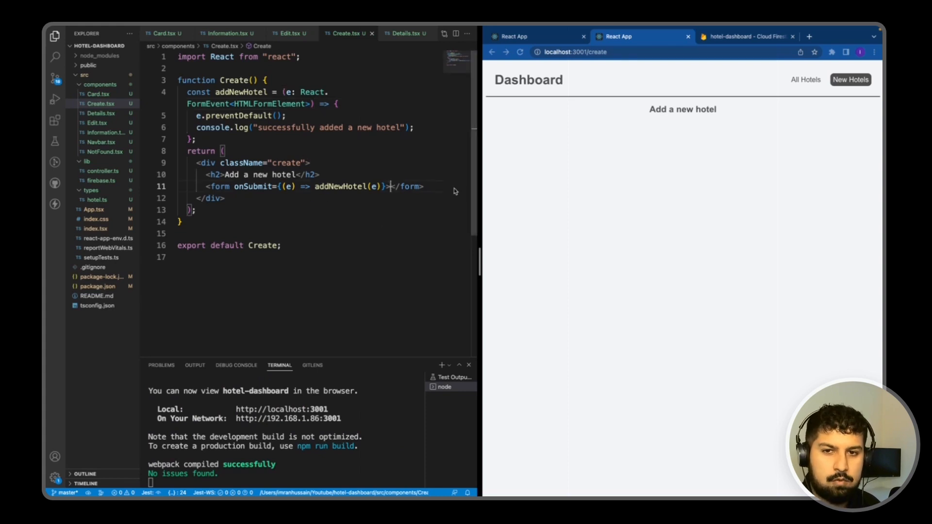
Step: Add a 'Hotel title:' label and a required text input inside the form
{"action": "type", "text": "label></label>"}
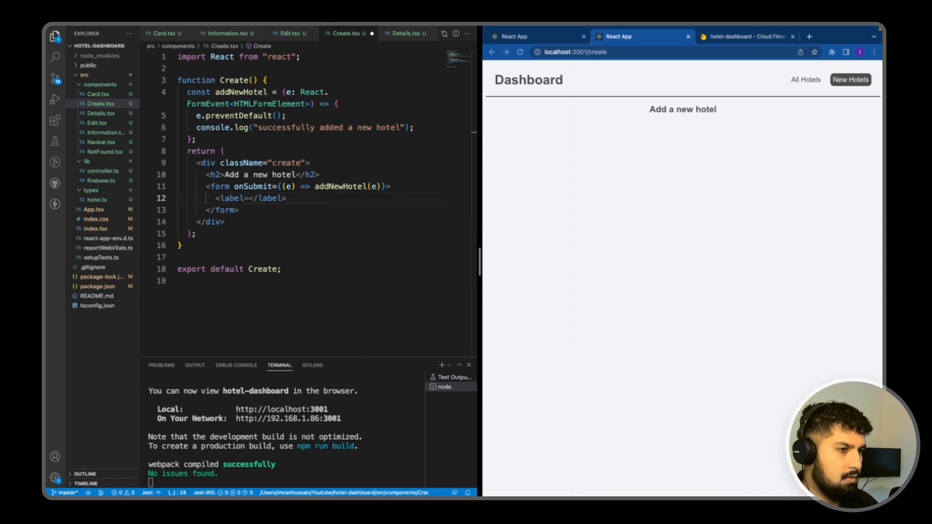
{"action": "type", "text": "Hotel title:"}
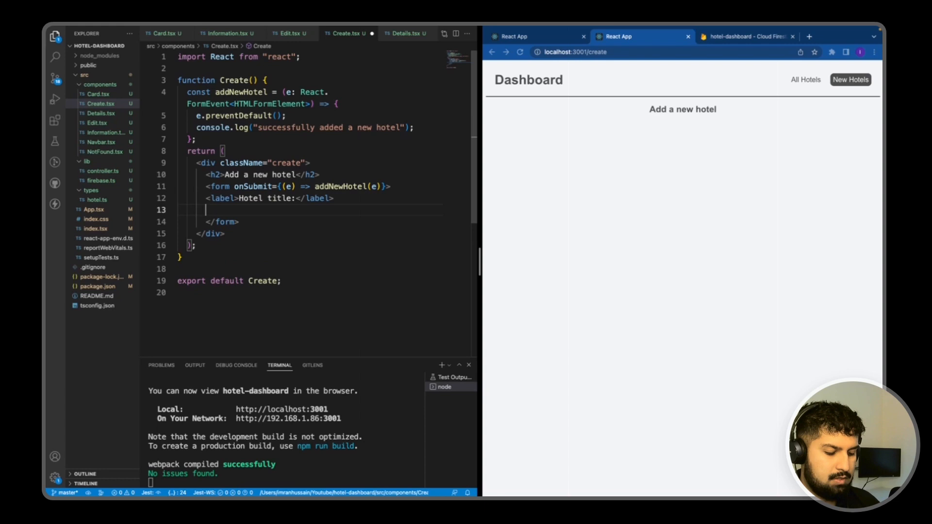
{"action": "type", "text": "<input type=\"text\" />"}
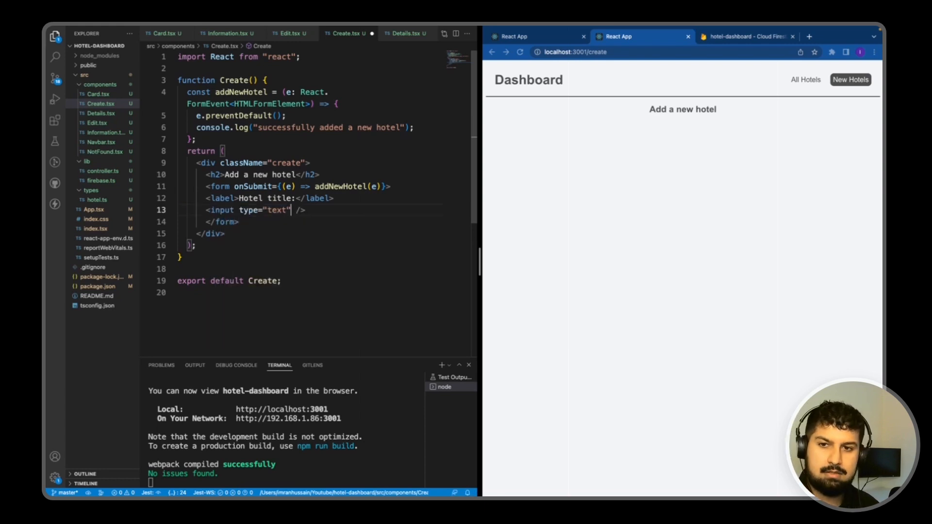
{"action": "type", "text": "required"}
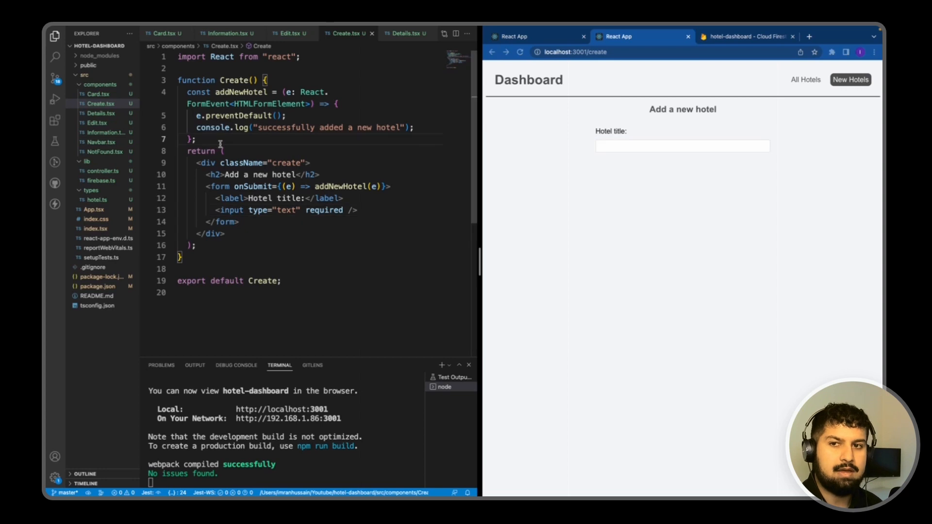
{"action": "mouse_move", "coordinate": [571, 246]}
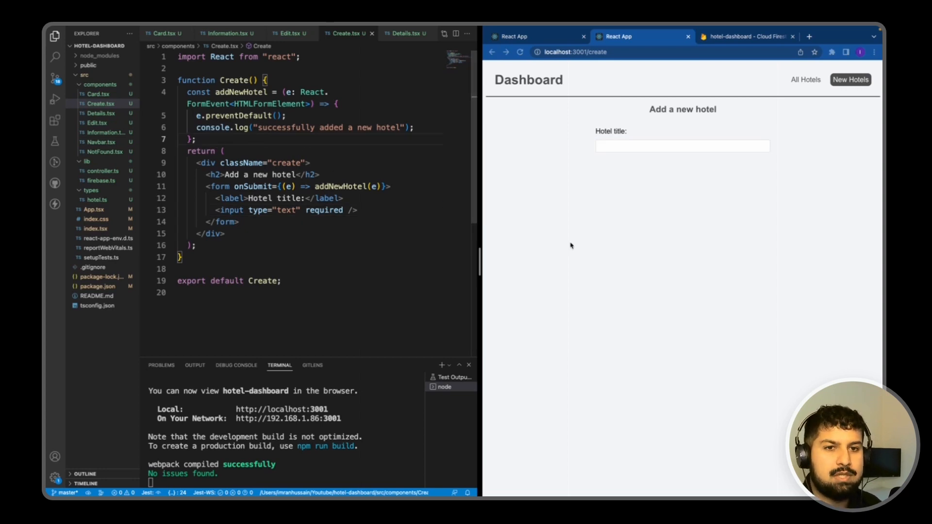
{"action": "mouse_move", "coordinate": [545, 31]}
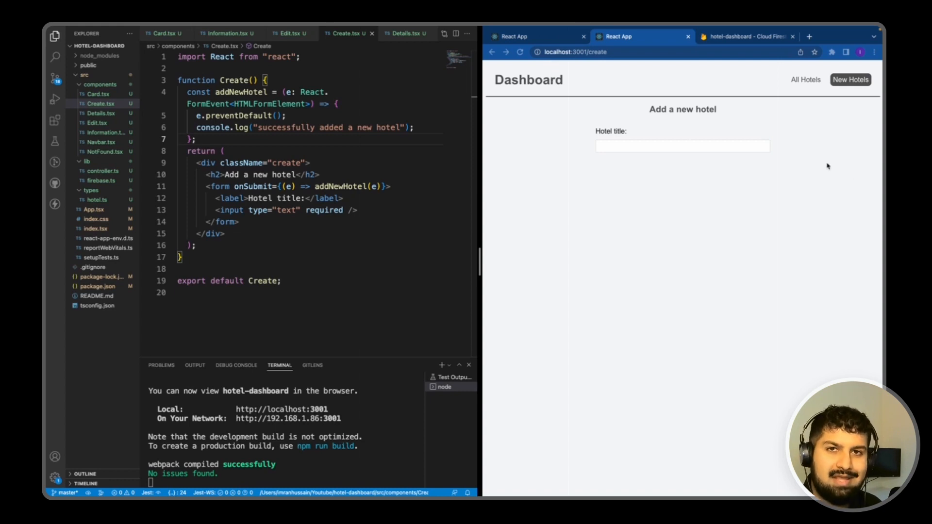
{"action": "left_click", "coordinate": [682, 146]}
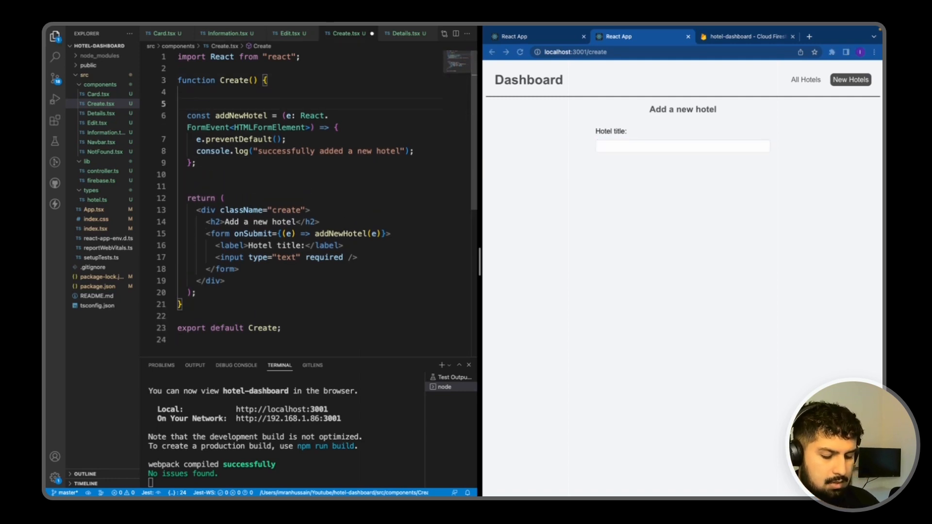
Step: Declare const [title, setTitle] = useState('') at the top of Create
{"action": "type", "text": "const [title"}
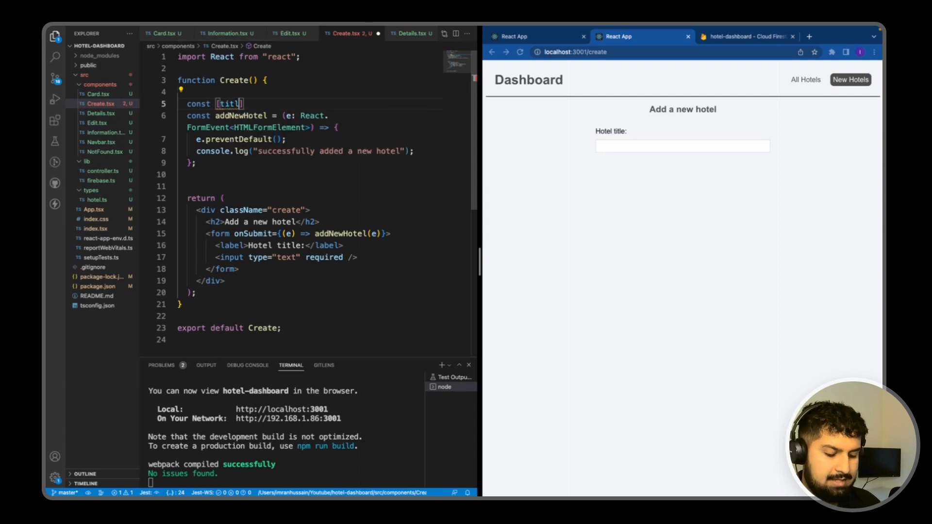
{"action": "type", "text": ", setTitle"}
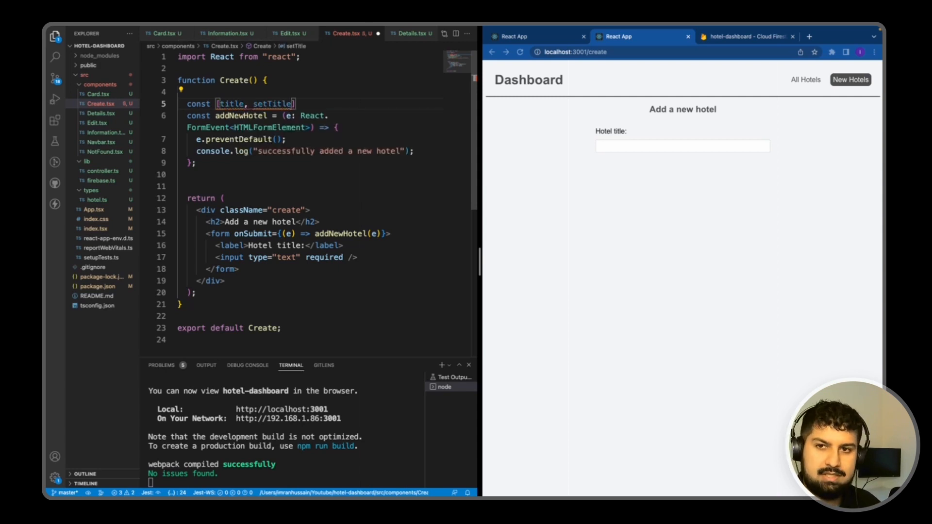
{"action": "type", "text": "= useState()"}
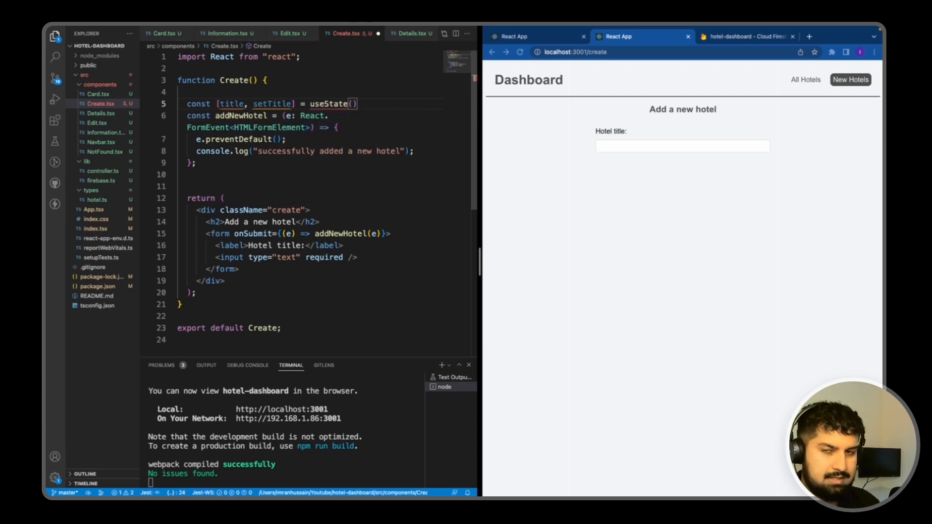
{"action": "type", "text": "''"}
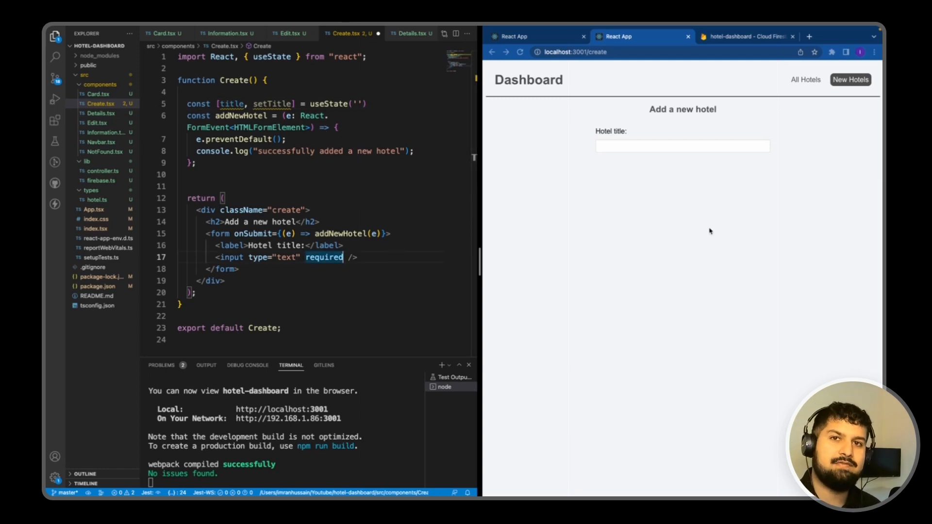
{"action": "type", "text": "v"}
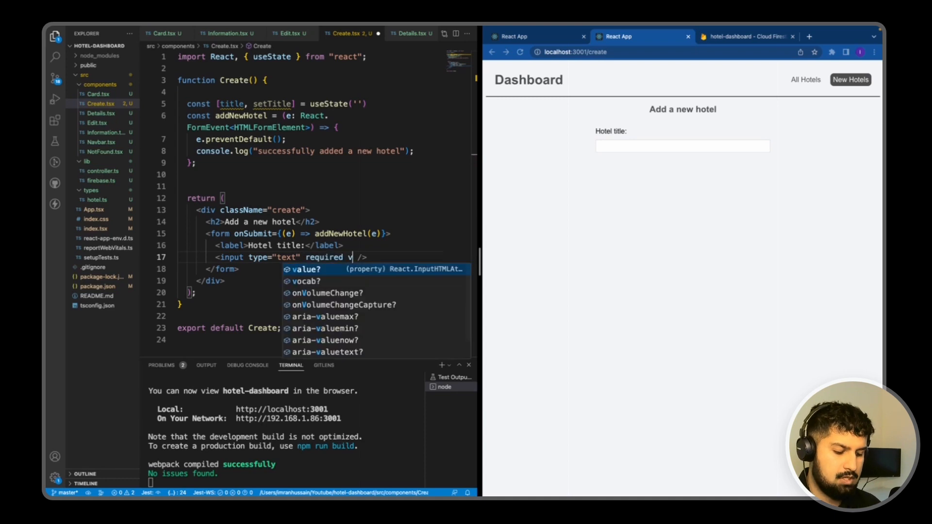
Step: Bind the input with value={title} and onChange setting title from e.target.value
{"action": "type", "text": "alue"}
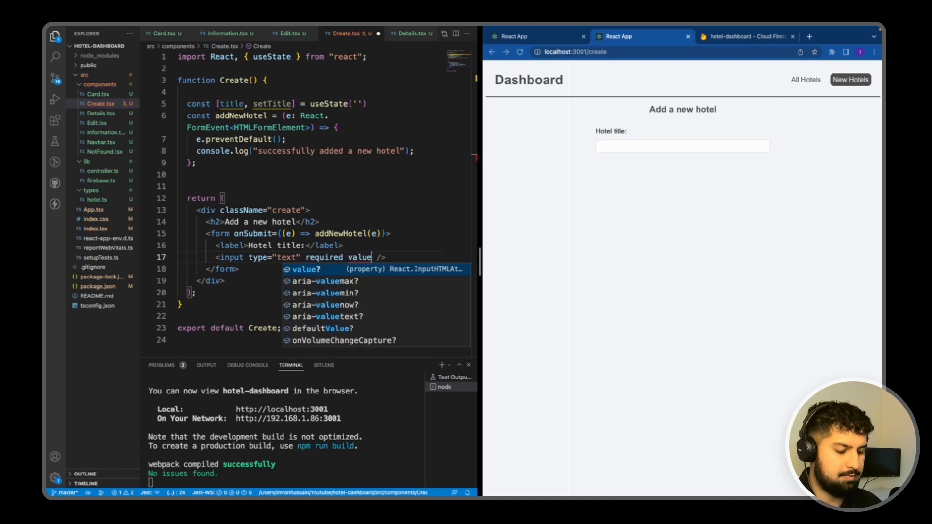
{"action": "type", "text": "={}"}
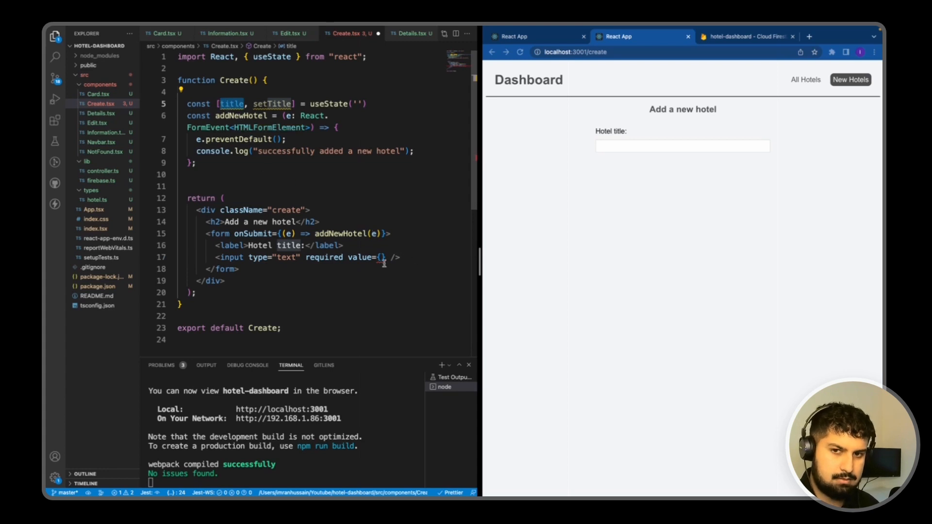
{"action": "type", "text": "title"}
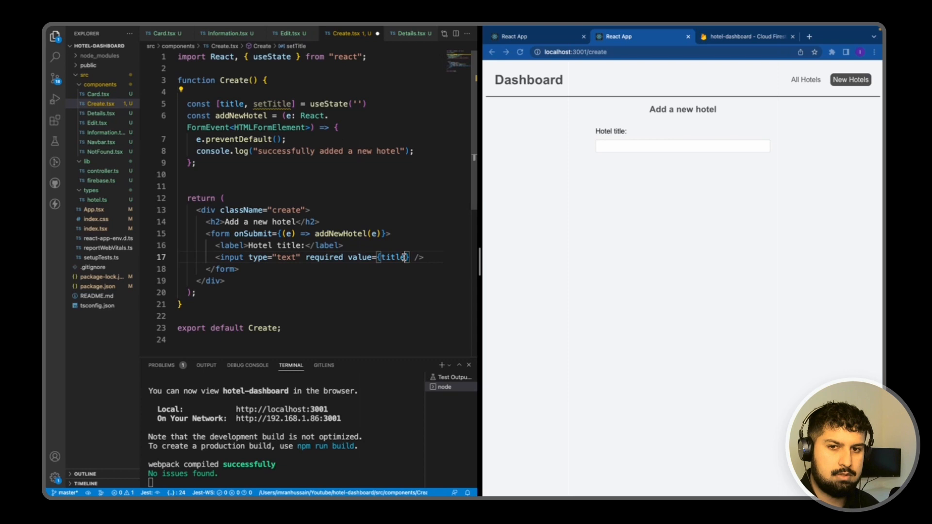
{"action": "type", "text": "onChange"}
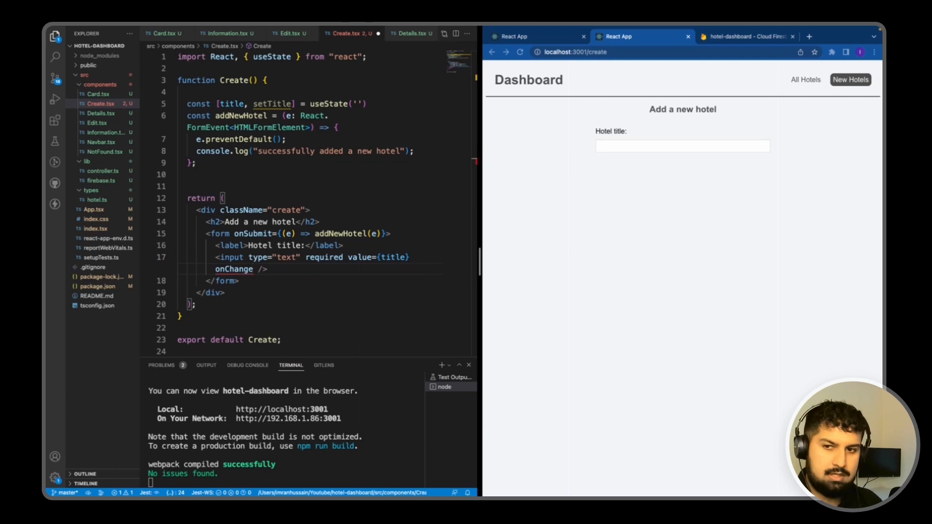
{"action": "type", "text": "{}"}
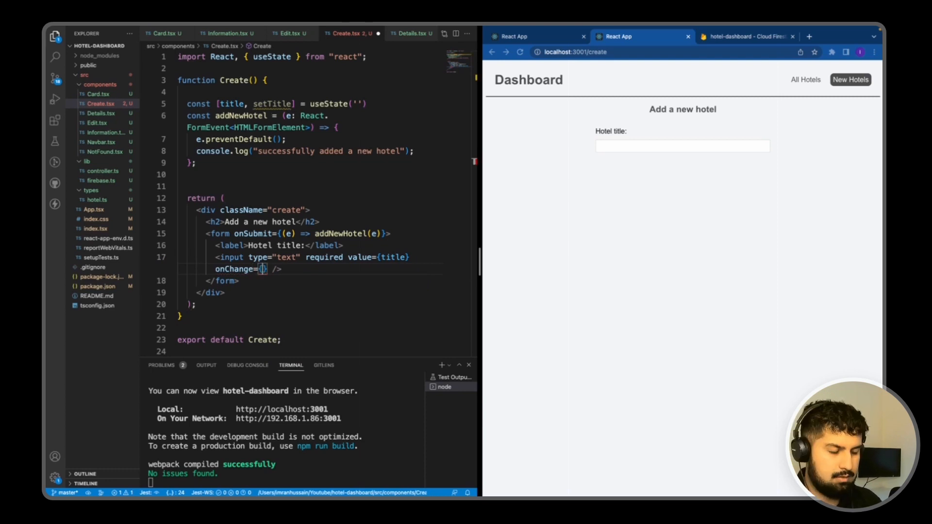
{"action": "type", "text": "e) =>"}
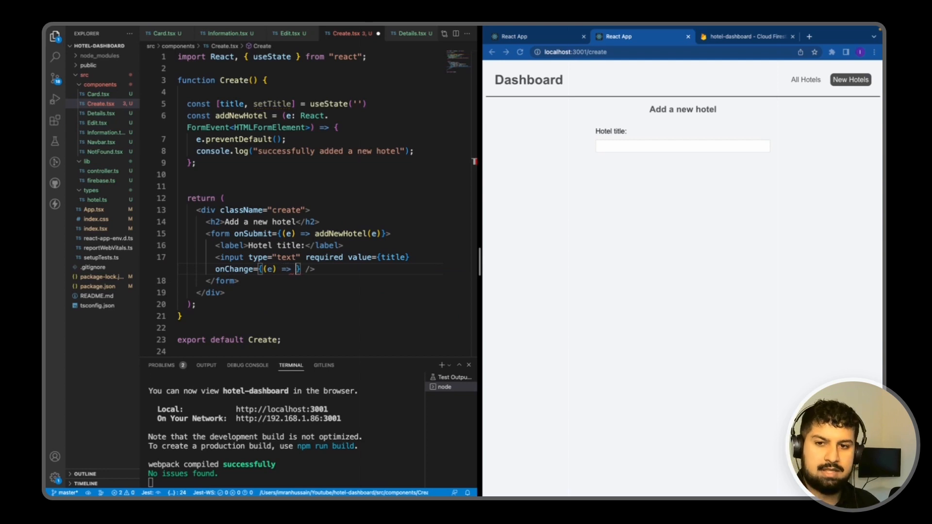
{"action": "type", "text": "setTitle"}
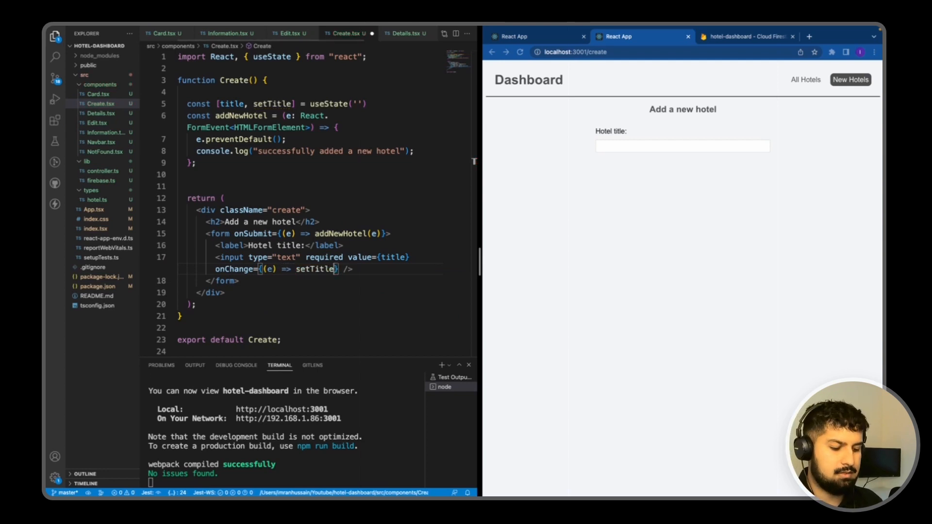
{"action": "type", "text": ".target)"}
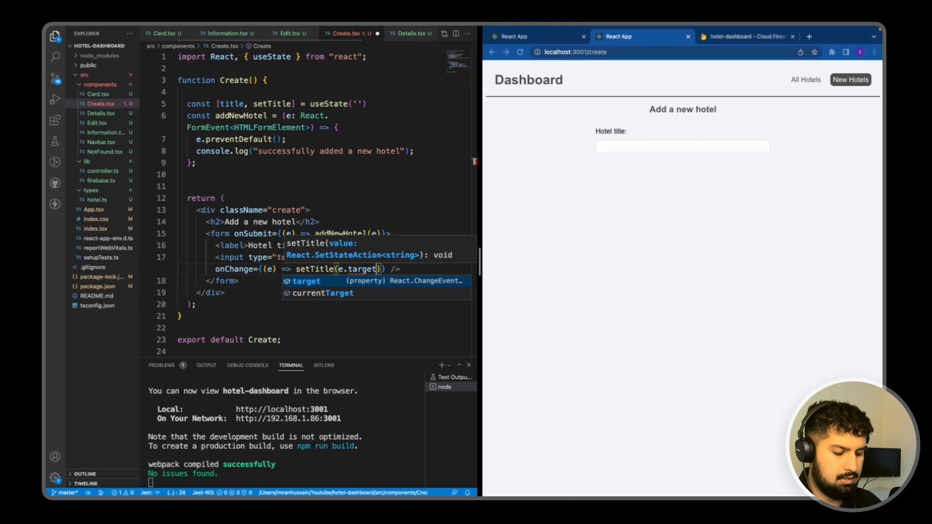
{"action": "type", "text": ".value"}
{"action": "left_click", "coordinate": [326, 186]}
{"action": "type", "text": "console.log(title, \"title\");"}
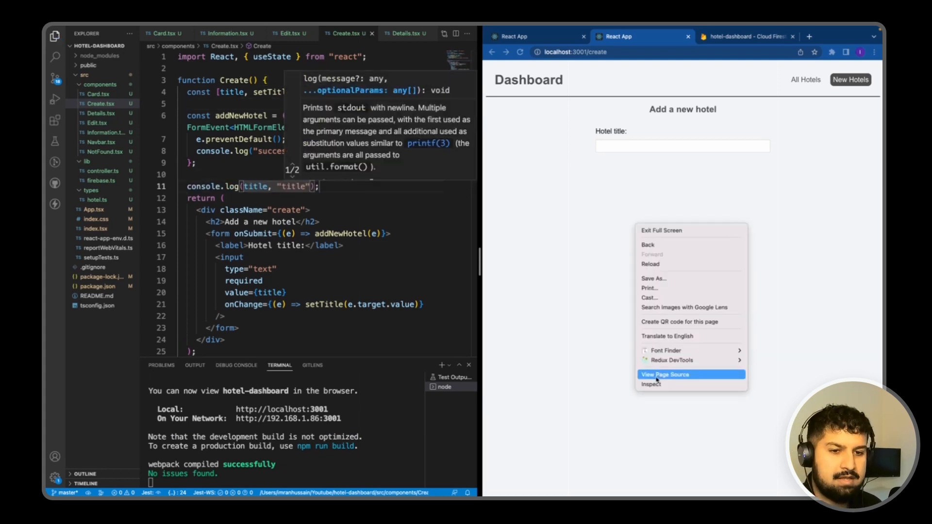
Step: Type 'hello' in Hotel title with DevTools open to watch the title log, then view Firestore hotels
{"action": "left_click", "coordinate": [651, 384]}
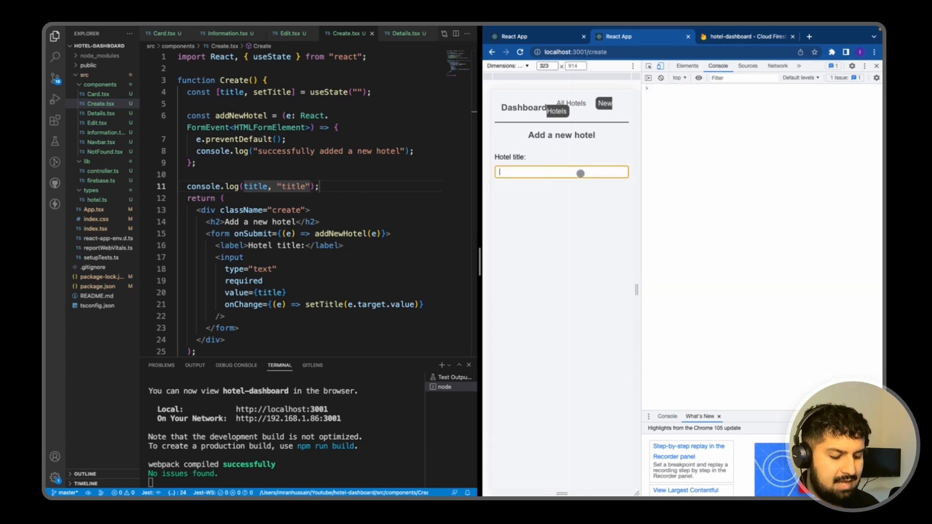
{"action": "type", "text": "hehe"}
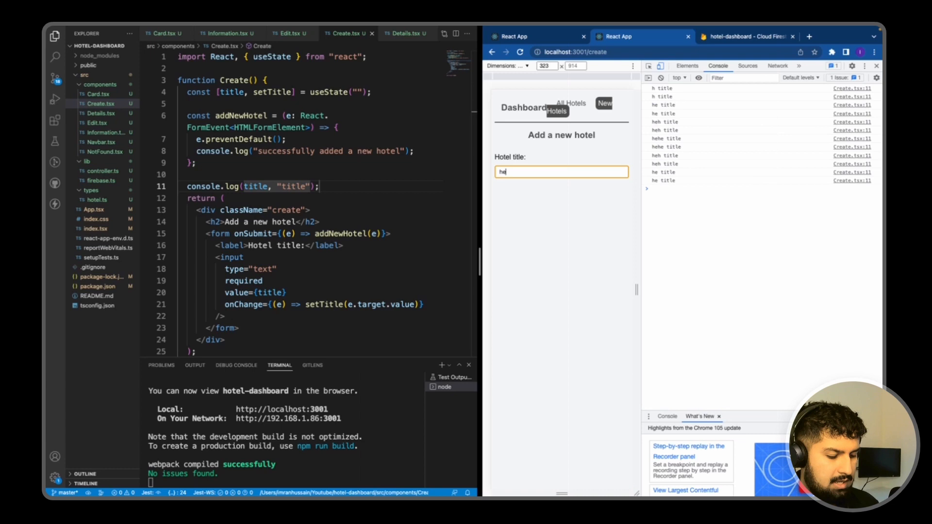
{"action": "type", "text": "llo"}
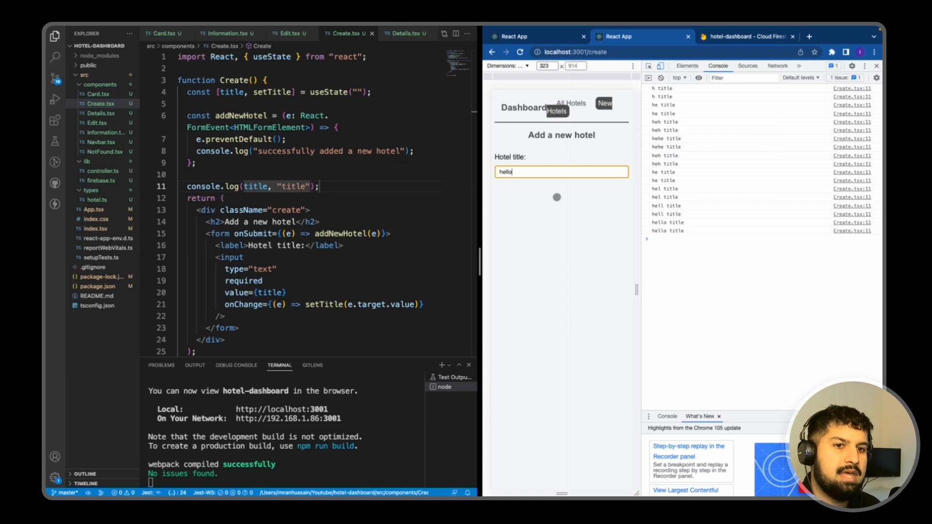
{"action": "mouse_move", "coordinate": [564, 256]}
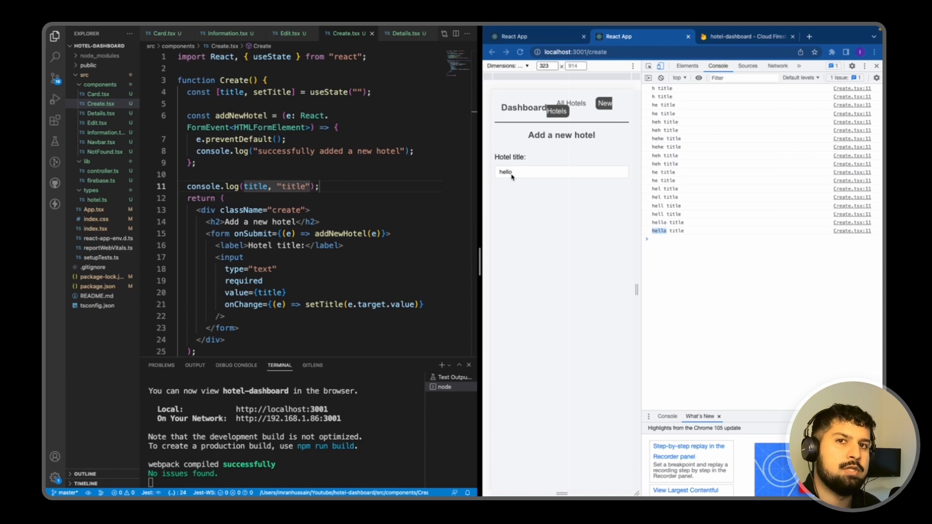
{"action": "mouse_move", "coordinate": [742, 72]}
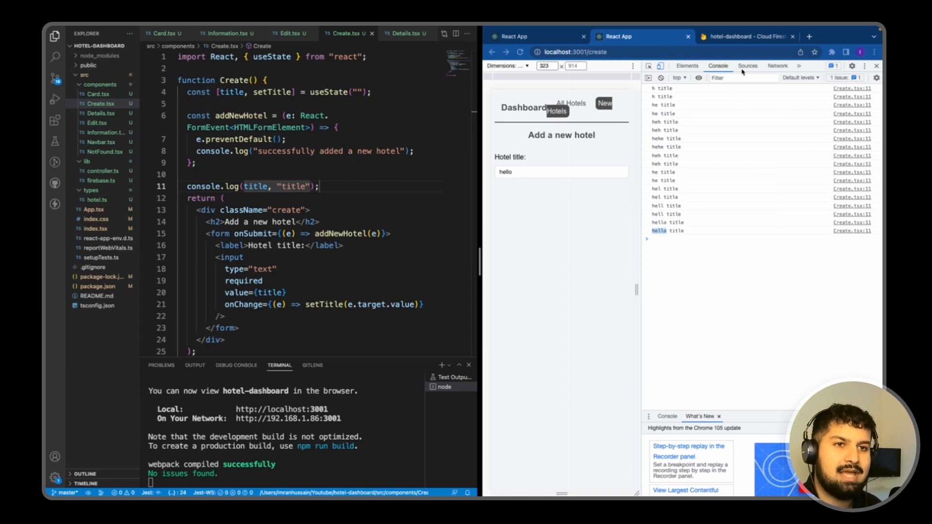
{"action": "left_click", "coordinate": [746, 37]}
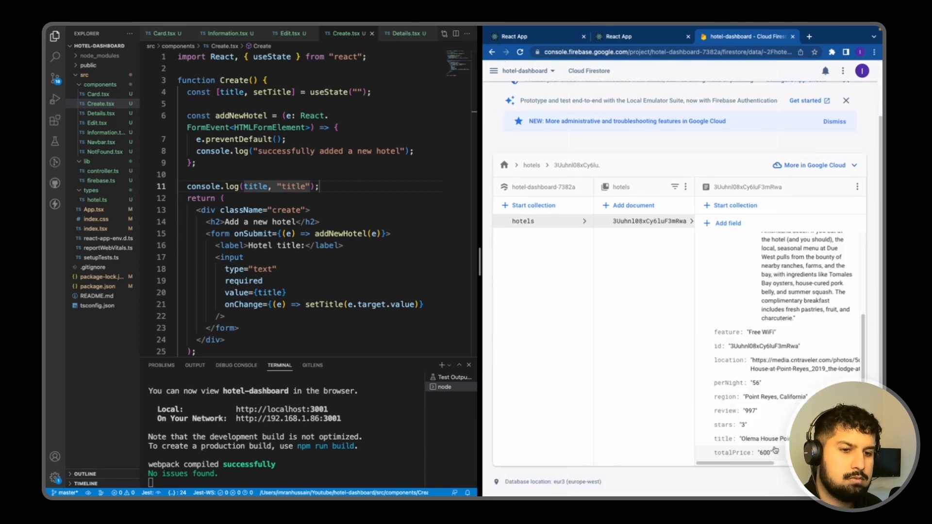
{"action": "left_click", "coordinate": [621, 36]}
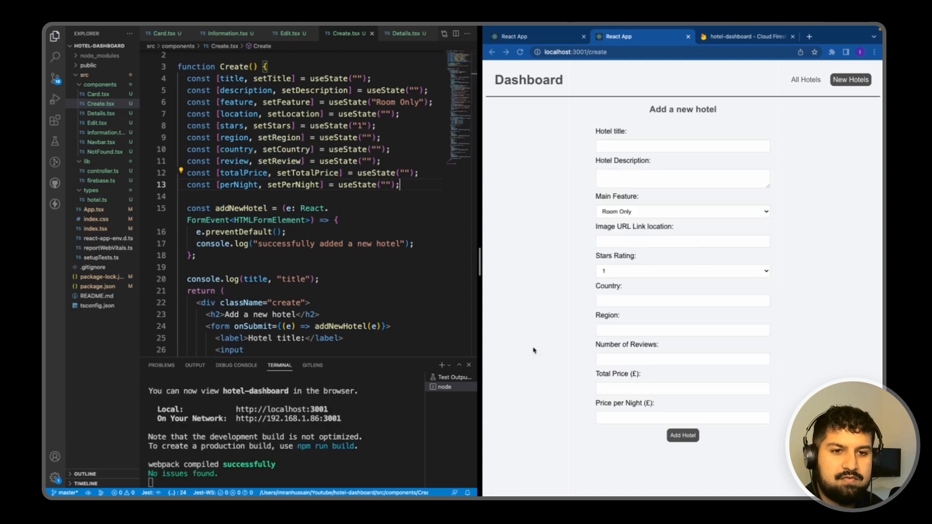
{"action": "mouse_move", "coordinate": [644, 178]}
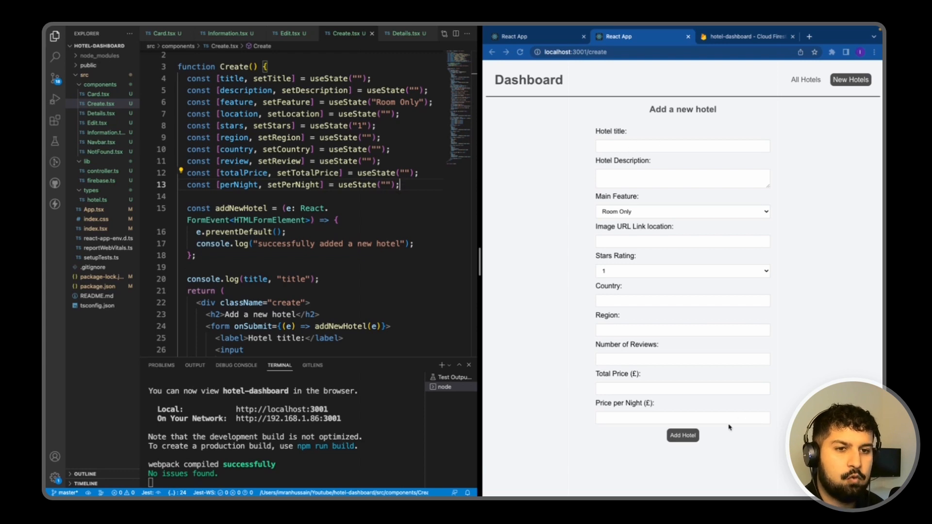
{"action": "mouse_move", "coordinate": [600, 226]}
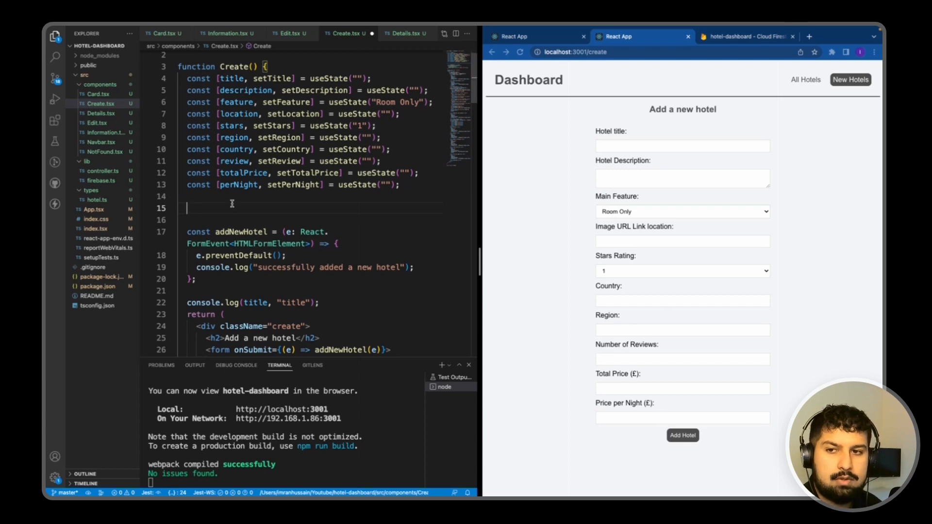
Step: Declare const navigate = useNavigate() in the Create component
{"action": "type", "text": "const"}
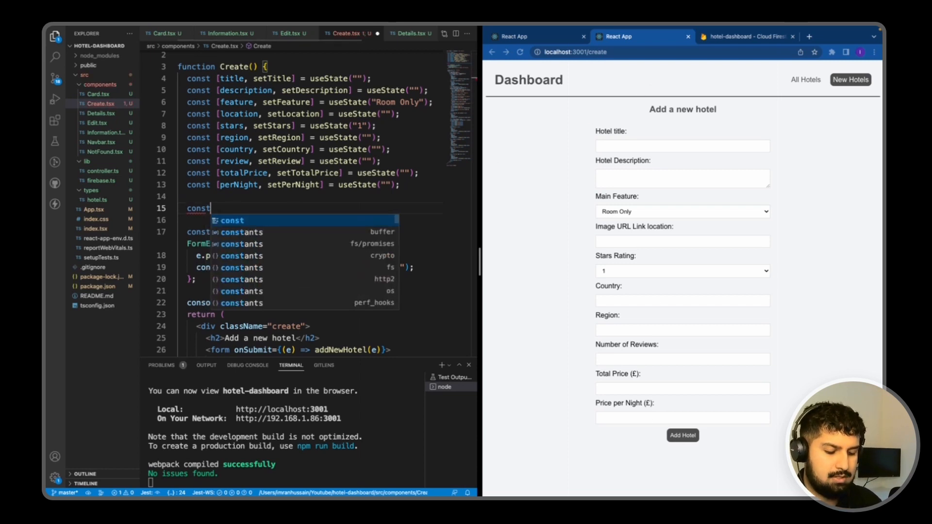
{"action": "type", "text": "navigate"}
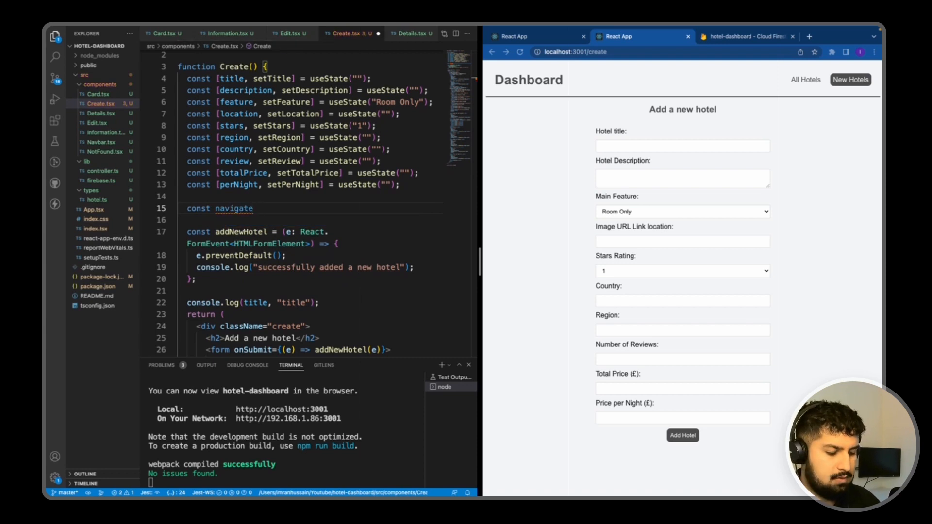
{"action": "type", "text": "= useNavigate("}
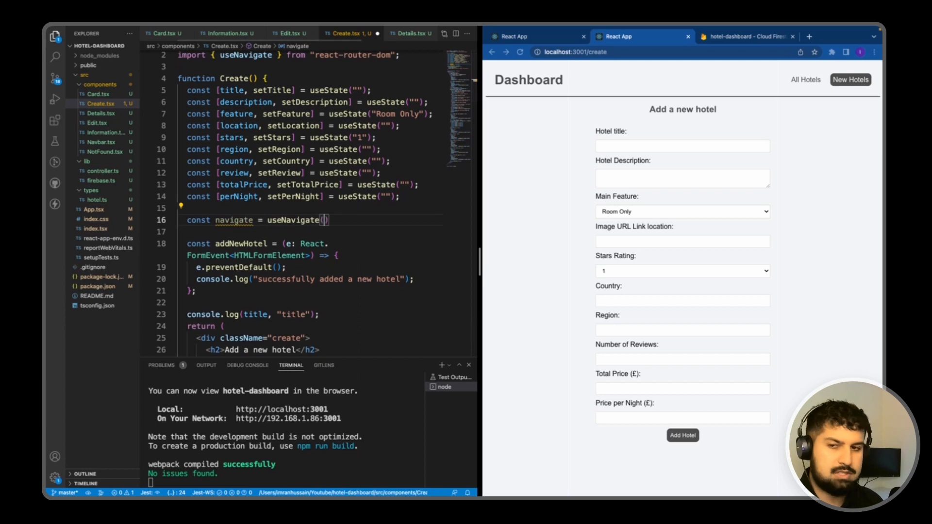
{"action": "double_click", "coordinate": [234, 220]}
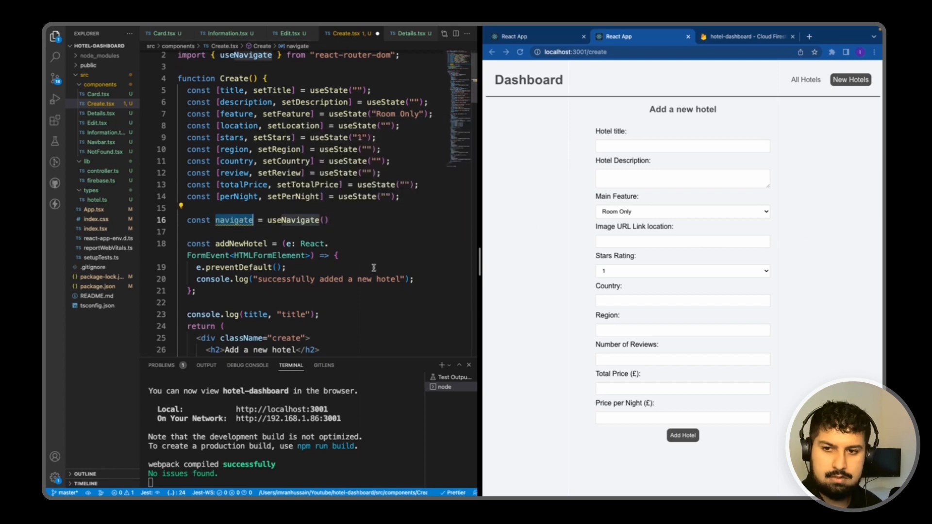
{"action": "mouse_move", "coordinate": [356, 280]}
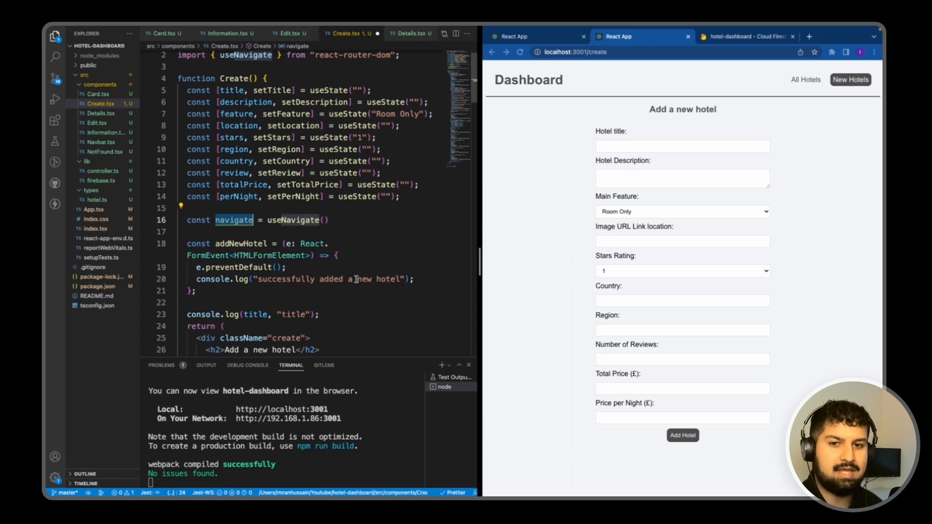
Step: Call navigate('/') inside addNewHotel after logging success
{"action": "type", "text": "navigate"}
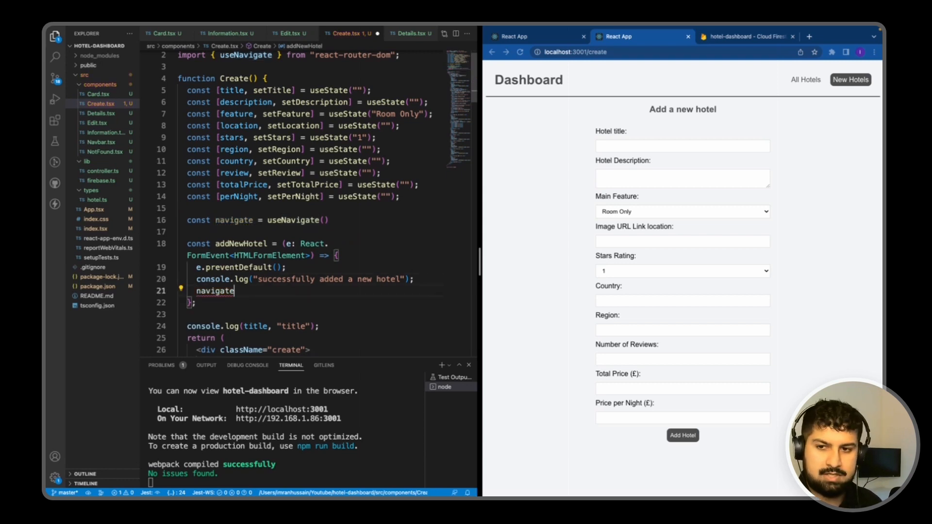
{"action": "type", "text": "()"}
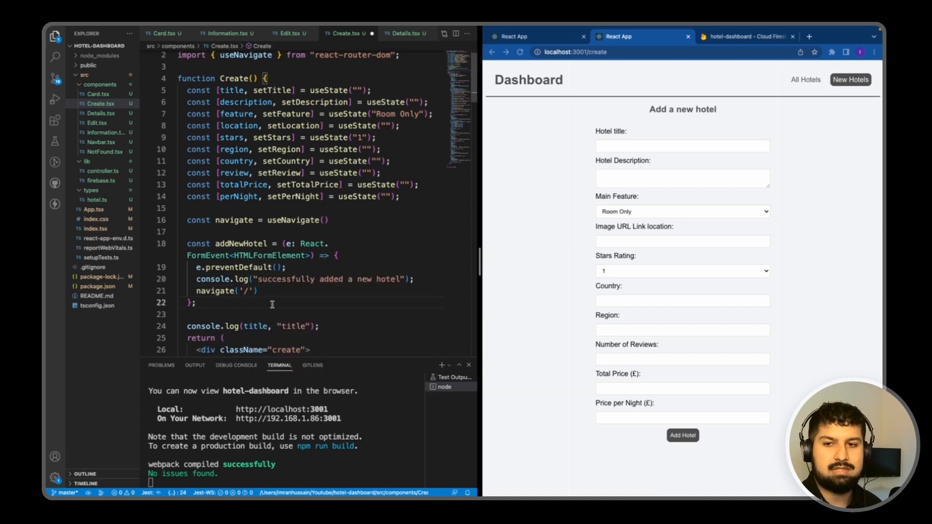
{"action": "scroll", "scroll_direction": "down", "scroll_amount": 3}
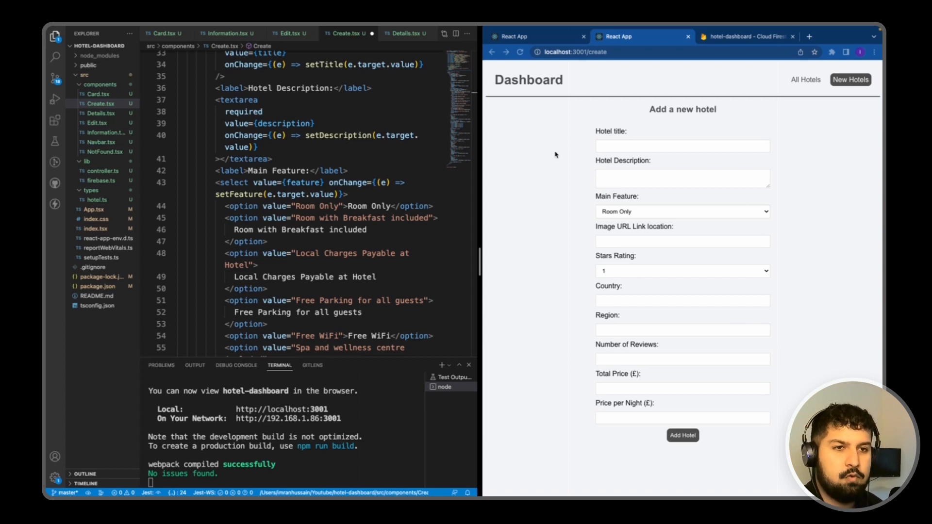
{"action": "mouse_move", "coordinate": [807, 81]}
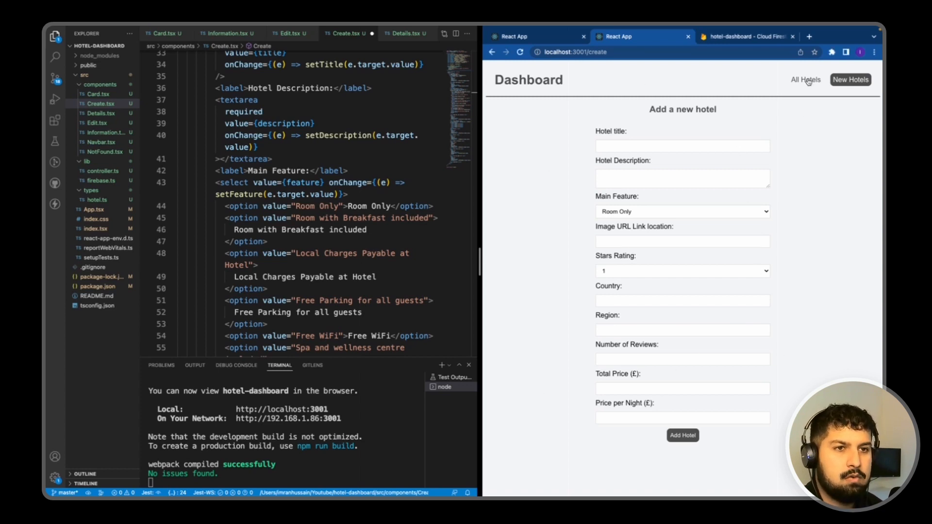
{"action": "left_click", "coordinate": [806, 80]}
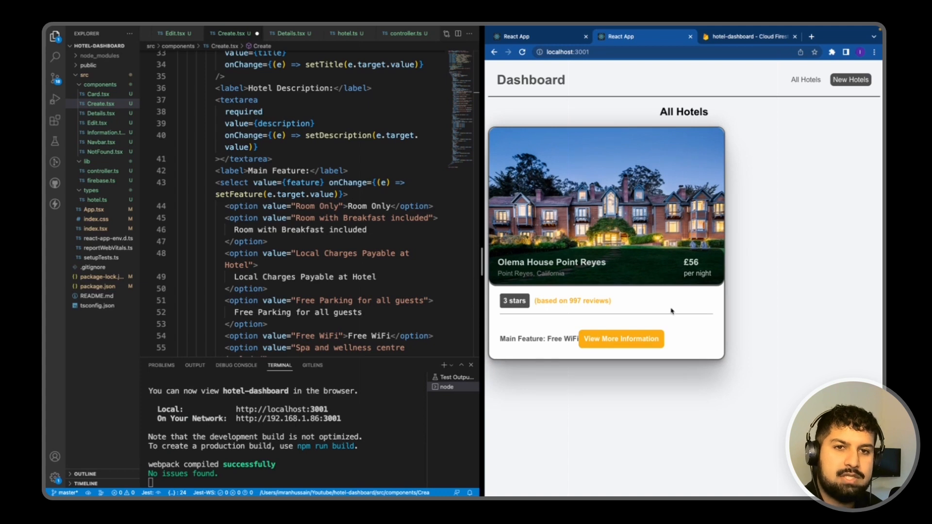
{"action": "mouse_move", "coordinate": [600, 173]}
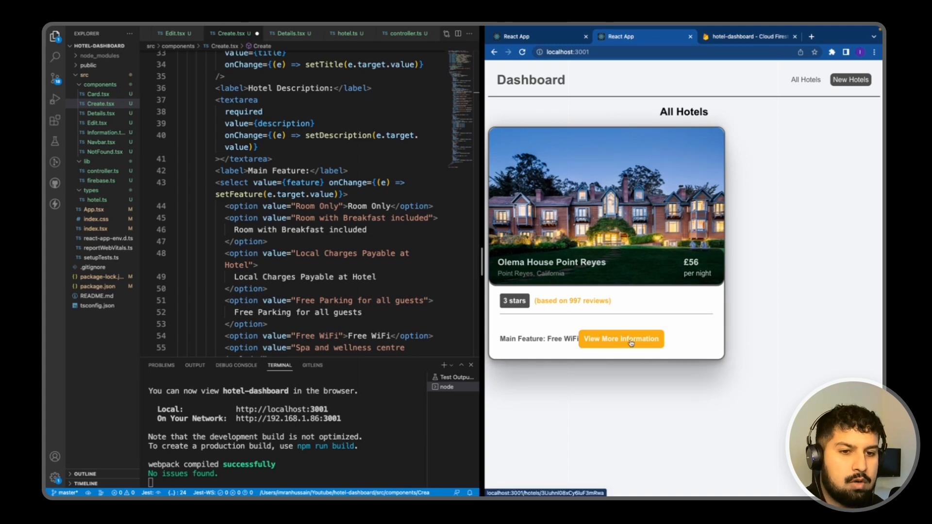
{"action": "left_click", "coordinate": [621, 338]}
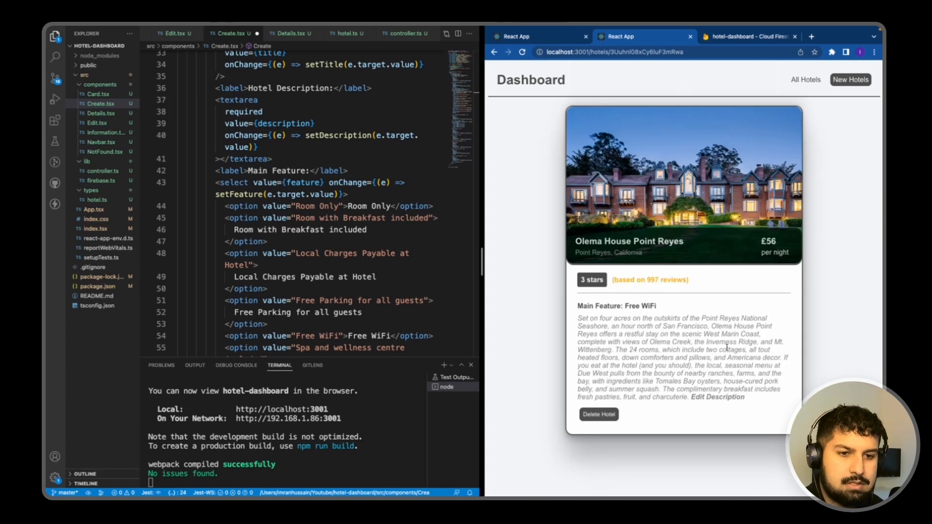
{"action": "left_click", "coordinate": [717, 397]}
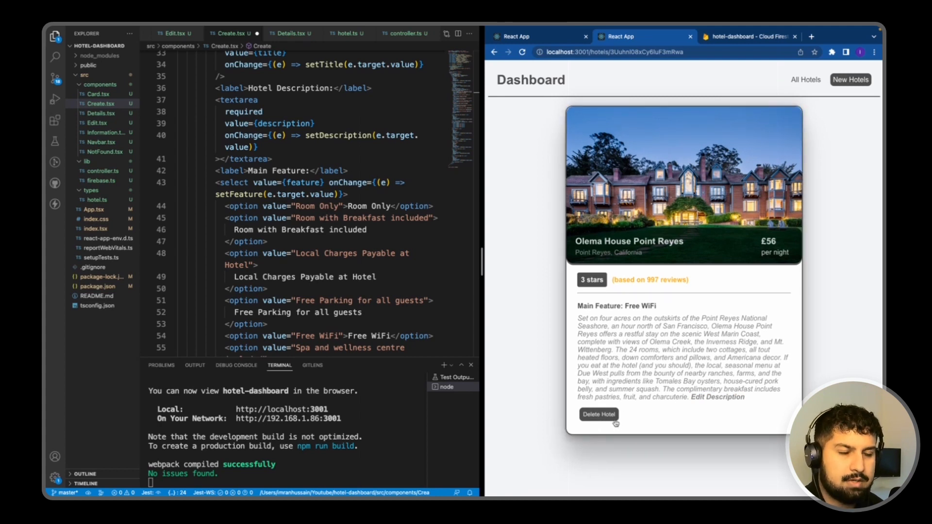
{"action": "left_click", "coordinate": [851, 79]}
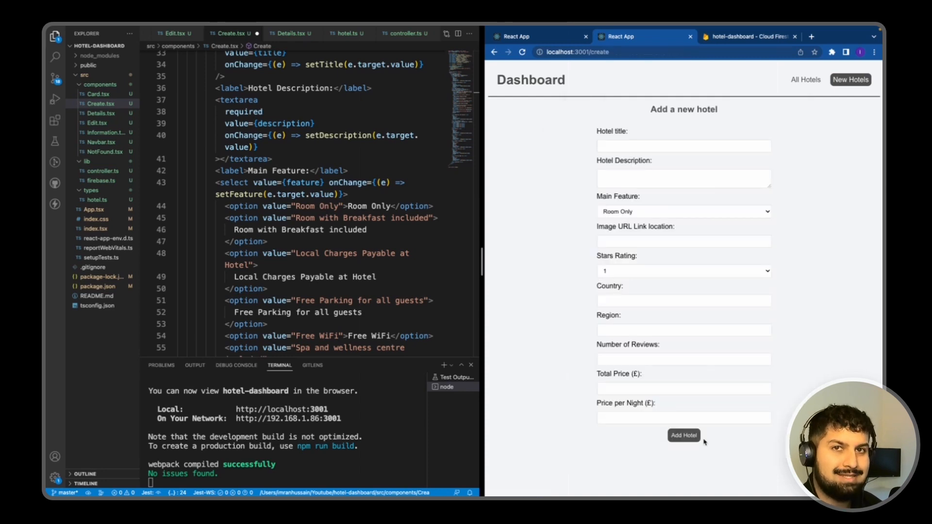
{"action": "mouse_move", "coordinate": [705, 451]}
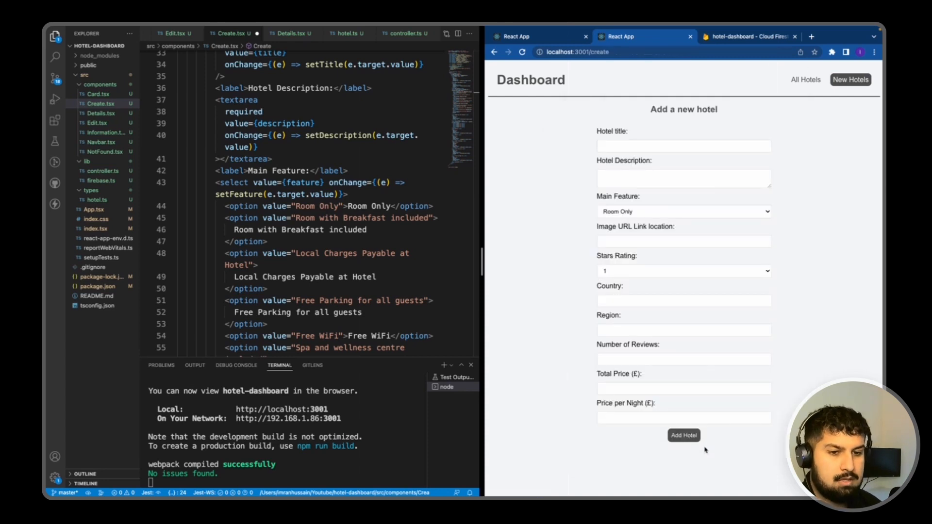
{"action": "mouse_move", "coordinate": [698, 446]}
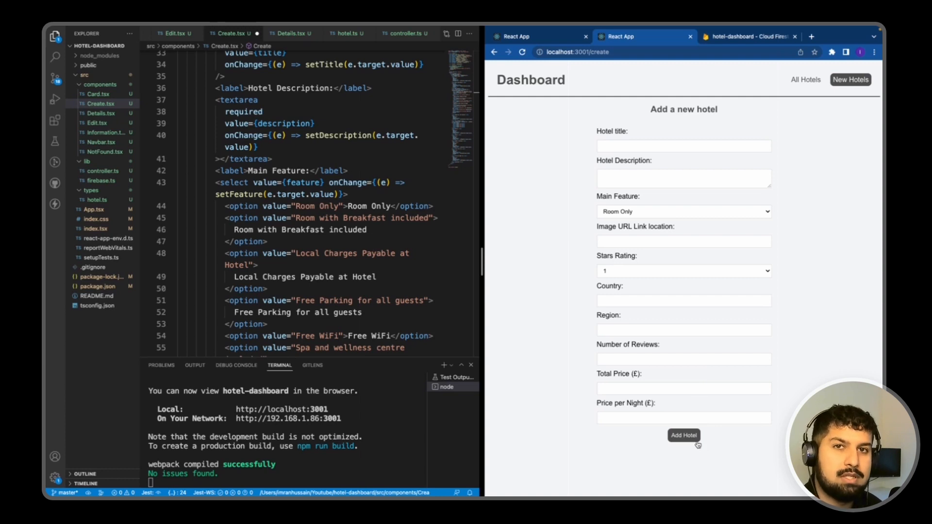
{"action": "mouse_move", "coordinate": [711, 188]}
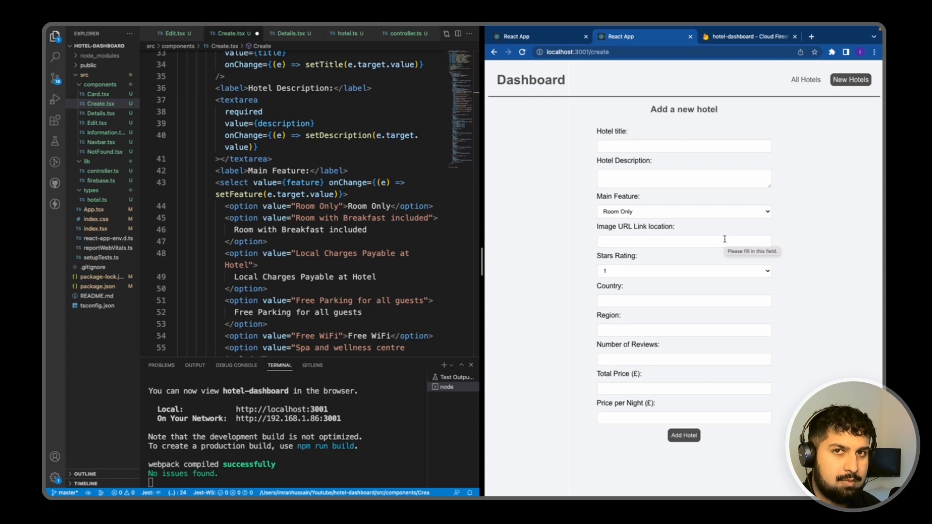
{"action": "mouse_move", "coordinate": [744, 208]}
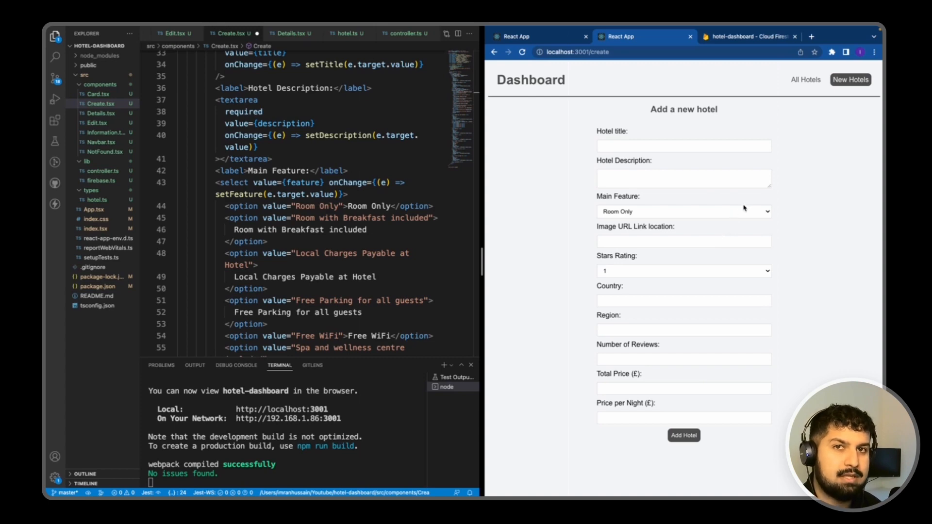